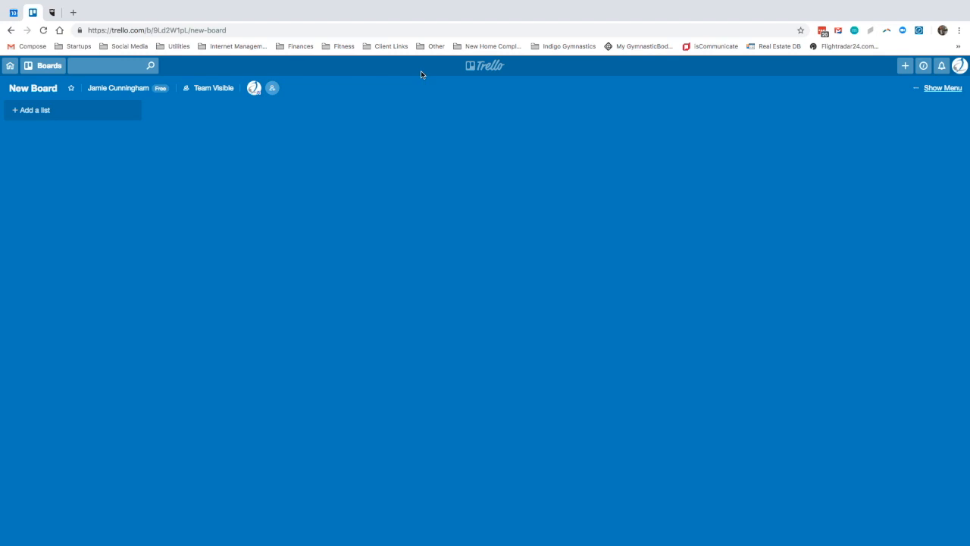
mouse_move(760, 130)
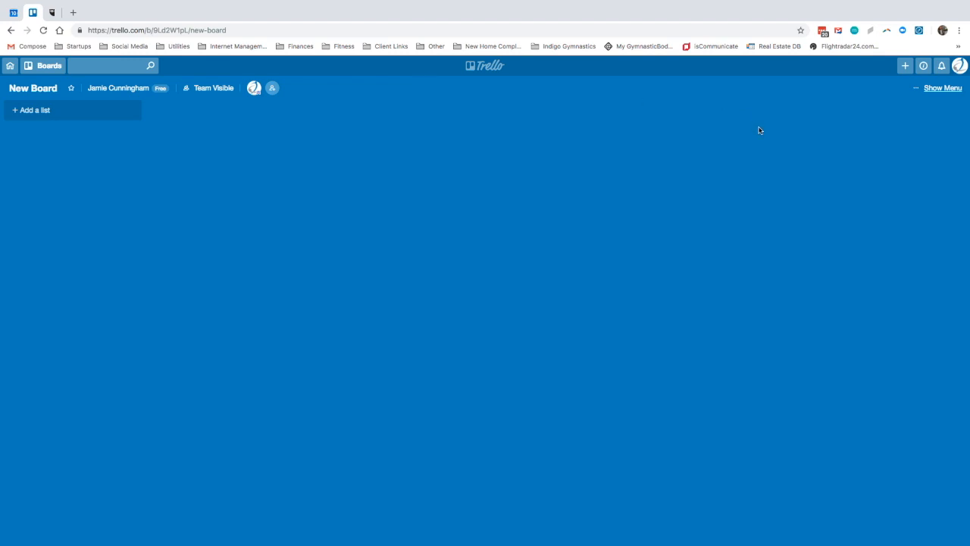
mouse_move(242, 167)
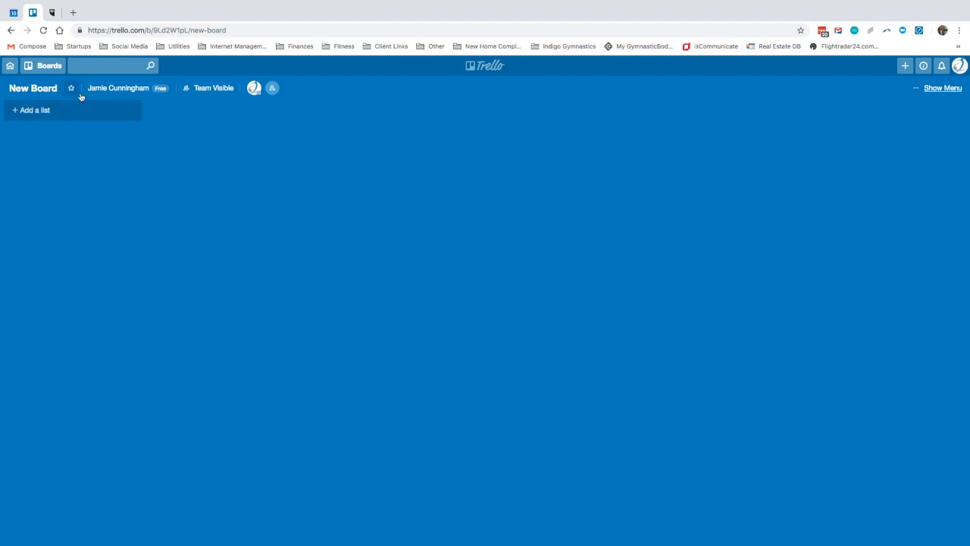
Switch from the empty New Board to the starred SalesUp! board via the Boards menu.
click(43, 65)
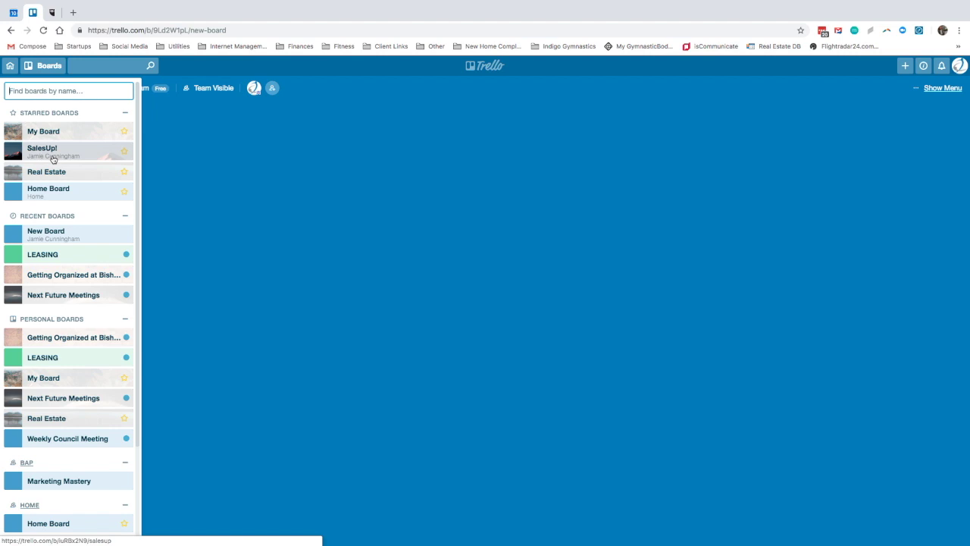
mouse_move(54, 151)
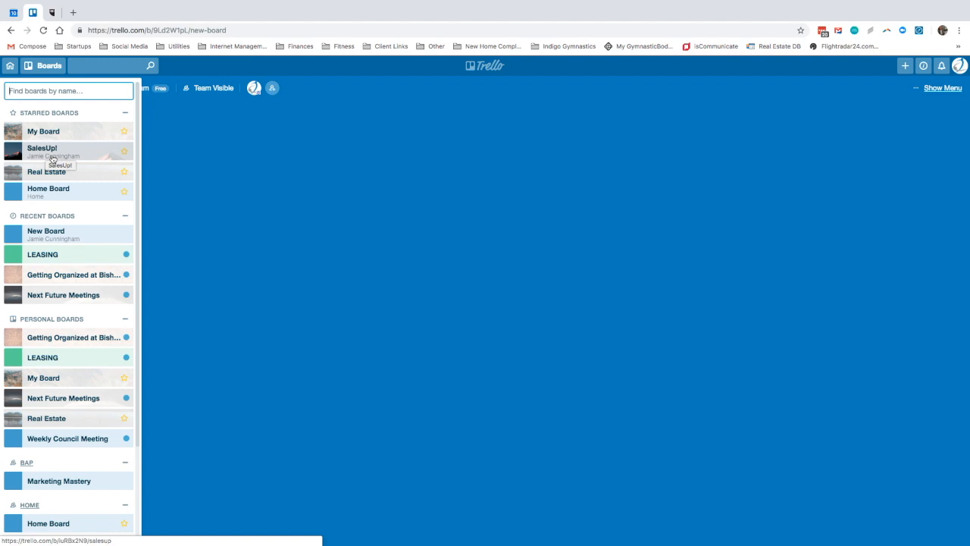
click(41, 147)
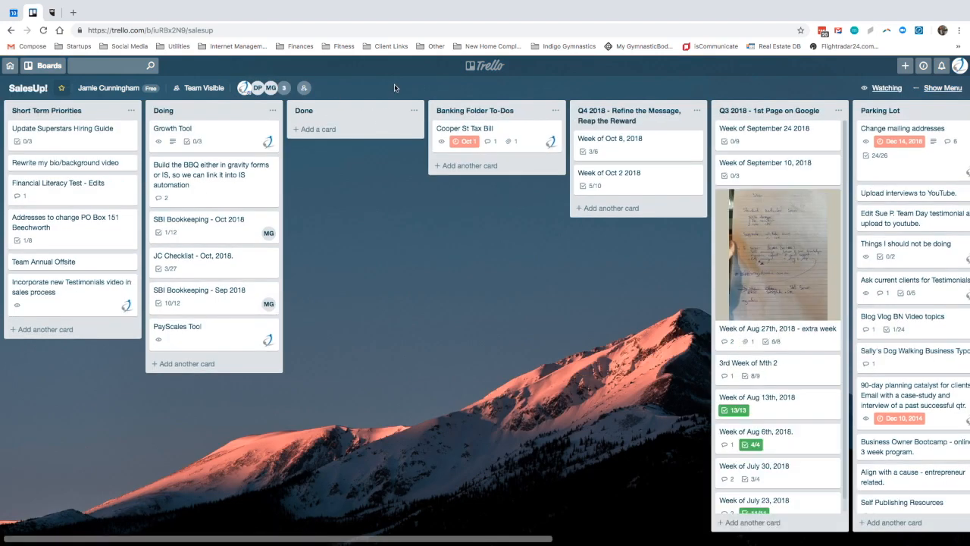
mouse_move(525, 93)
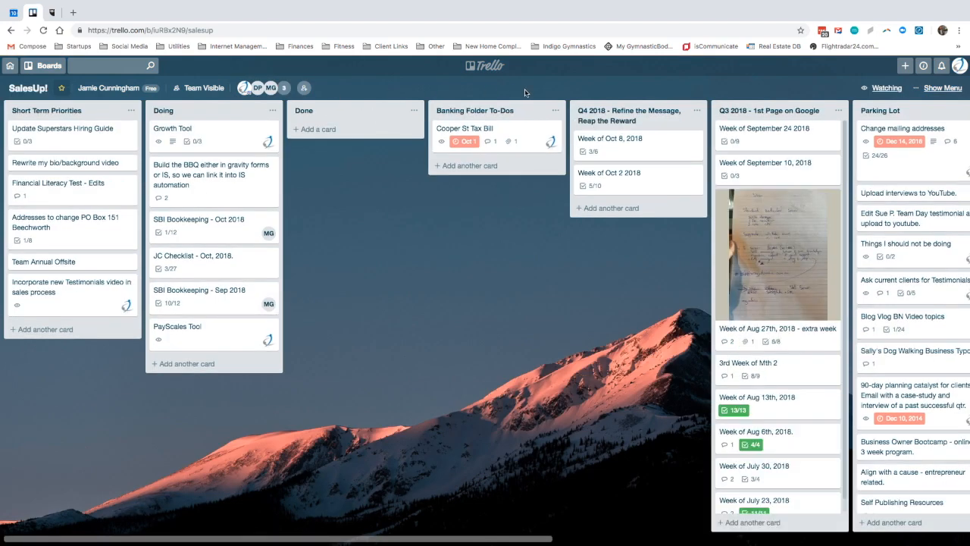
mouse_move(156, 382)
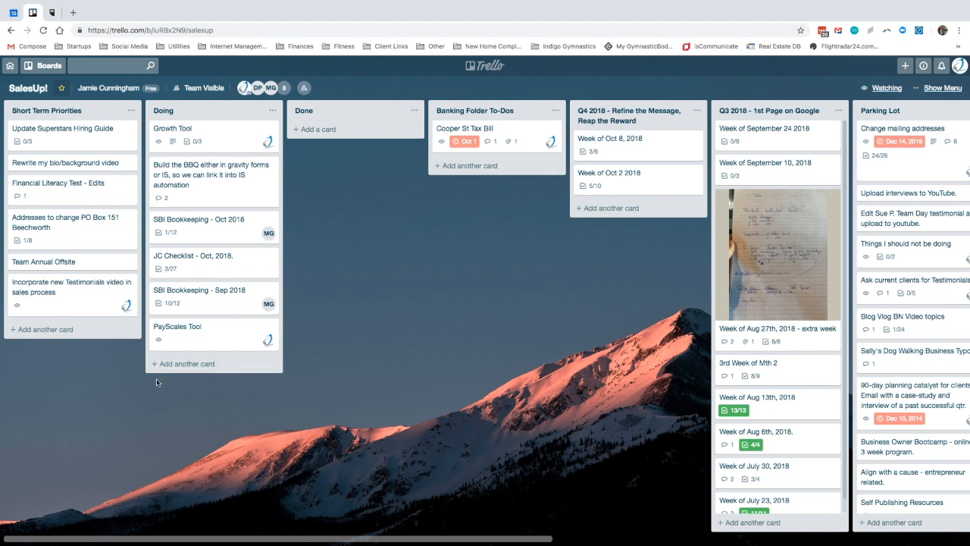
mouse_move(48, 392)
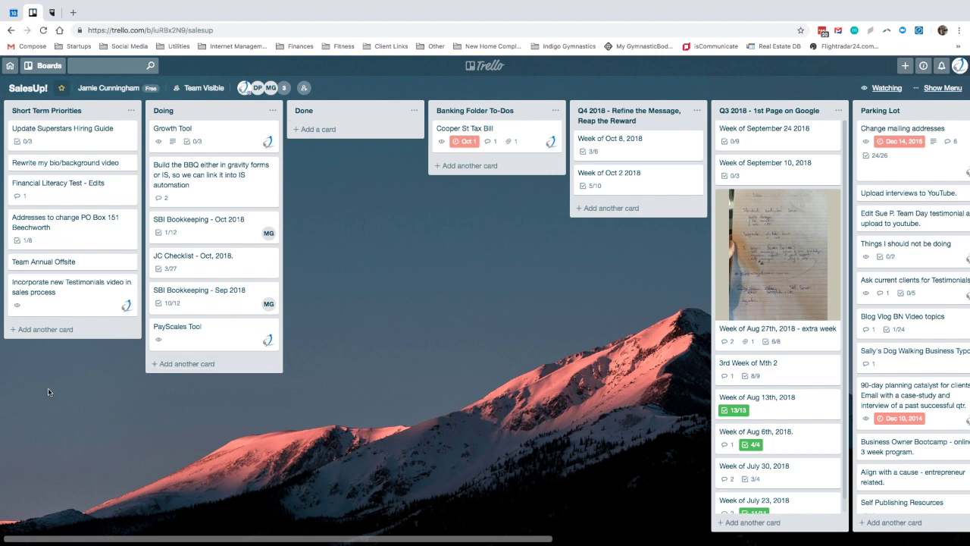
mouse_move(91, 416)
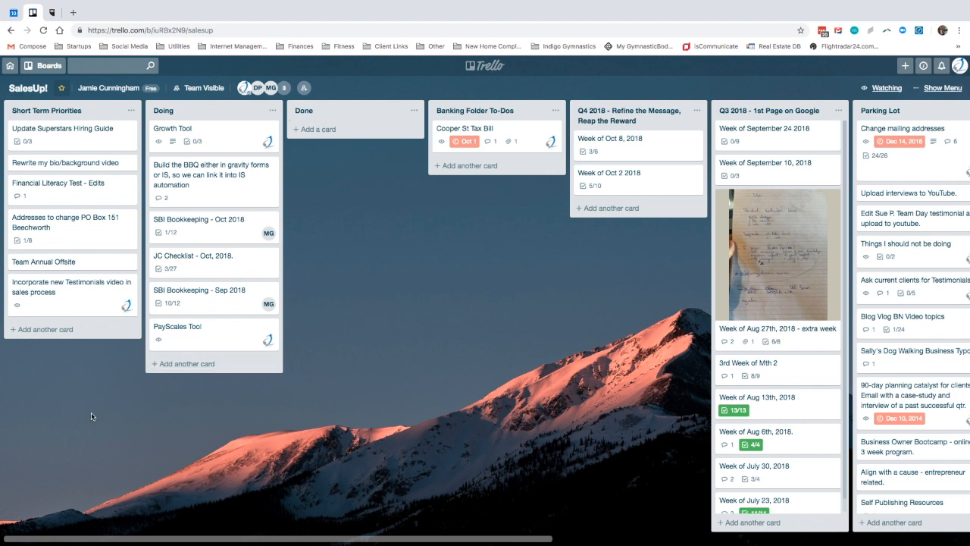
mouse_move(74, 411)
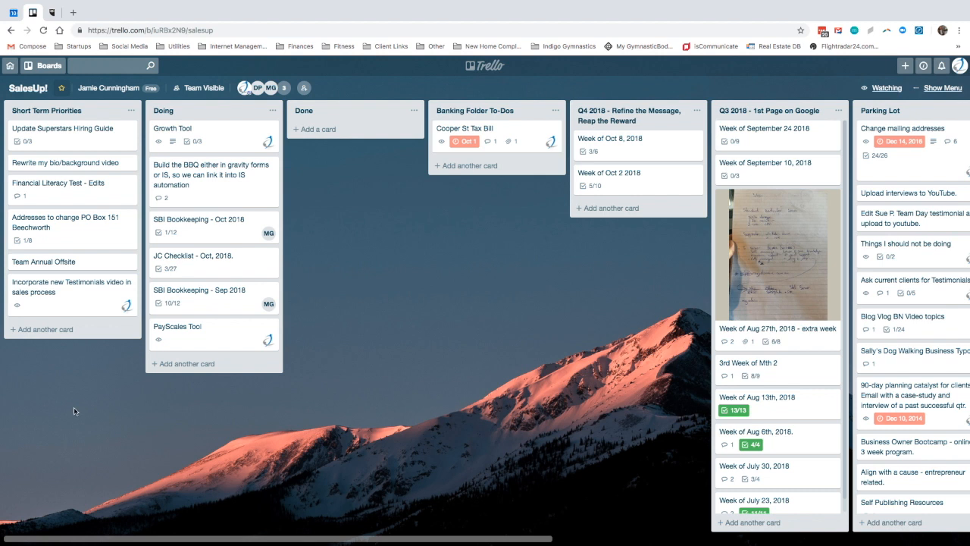
mouse_move(375, 260)
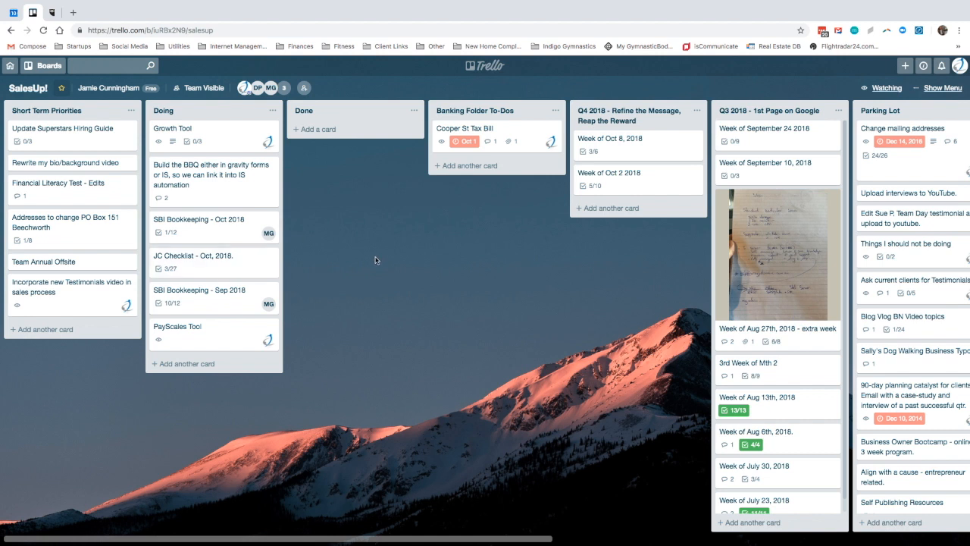
mouse_move(338, 164)
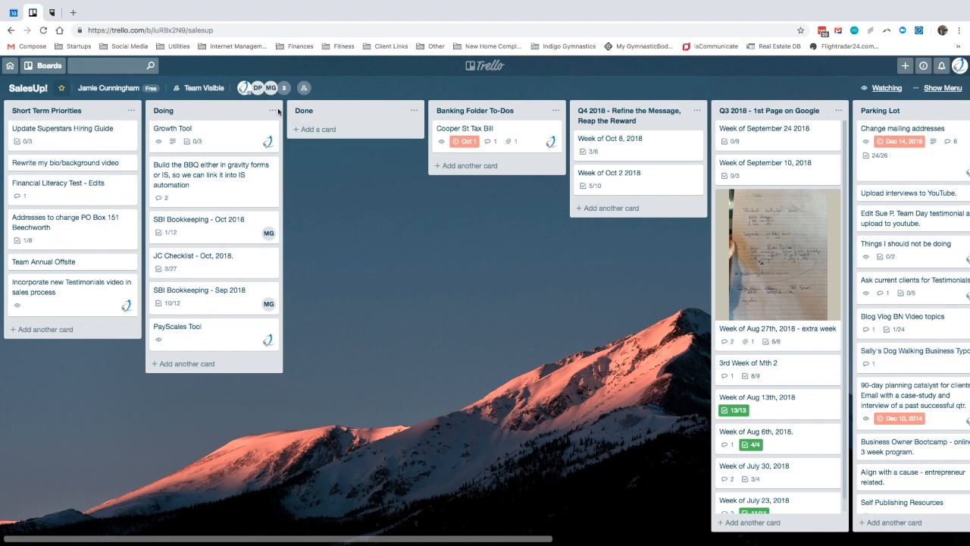
mouse_move(72, 261)
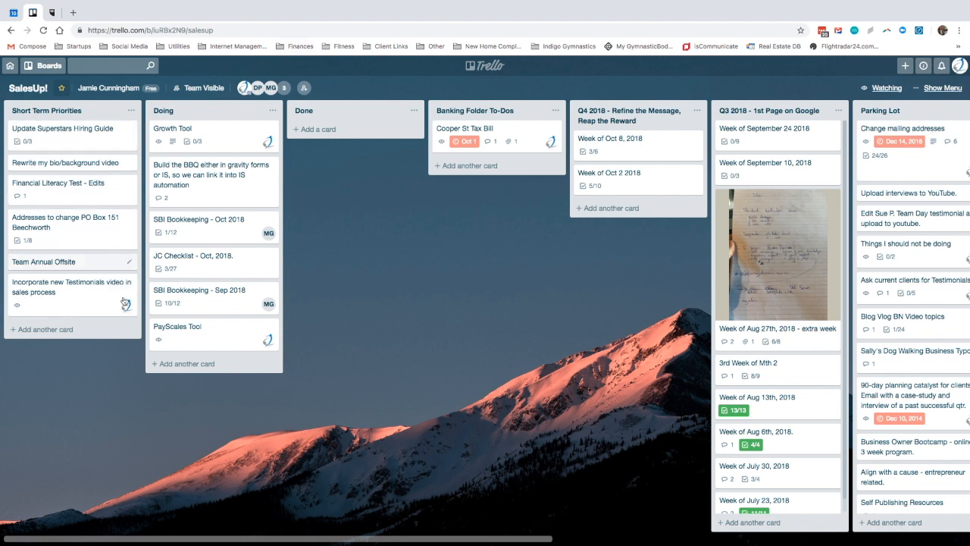
mouse_move(59, 158)
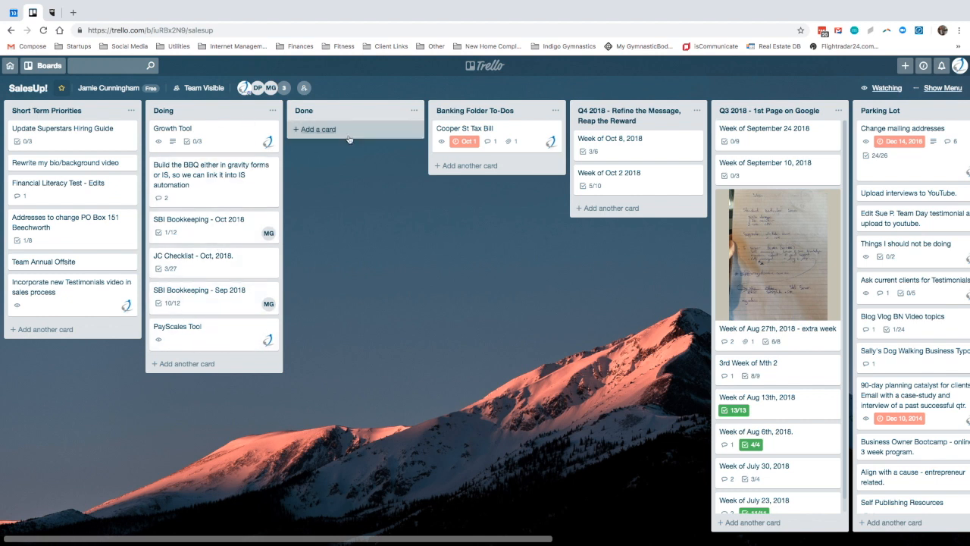
drag(172, 128, 356, 122)
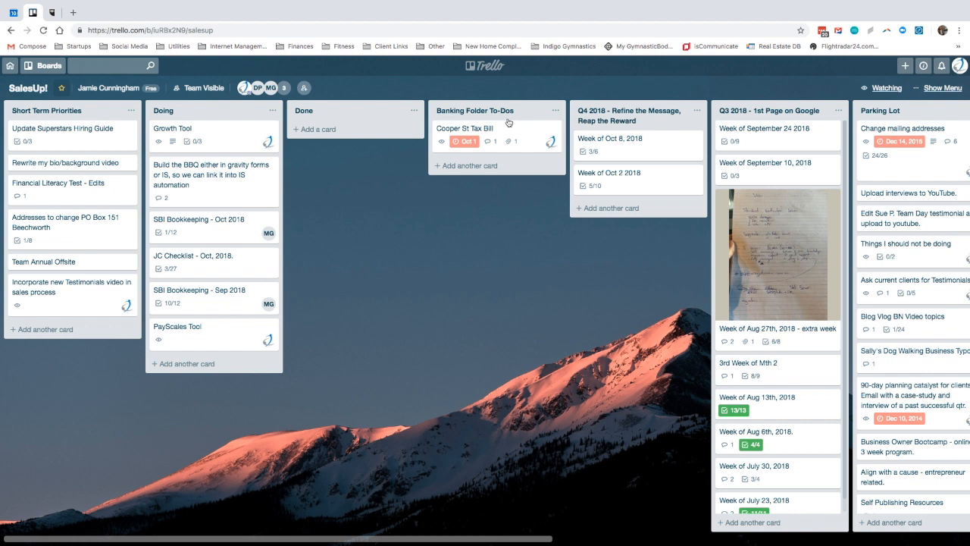
mouse_move(500, 142)
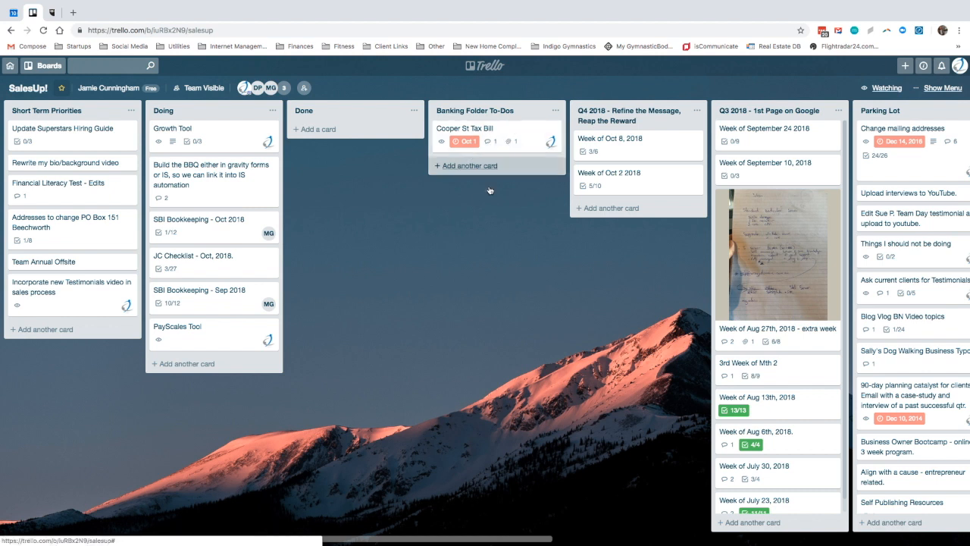
Move 'Sally's Dog Walking Business Typo' from Parking Lot into Q3 2018 - 1st Page on Google.
scroll(right, 3)
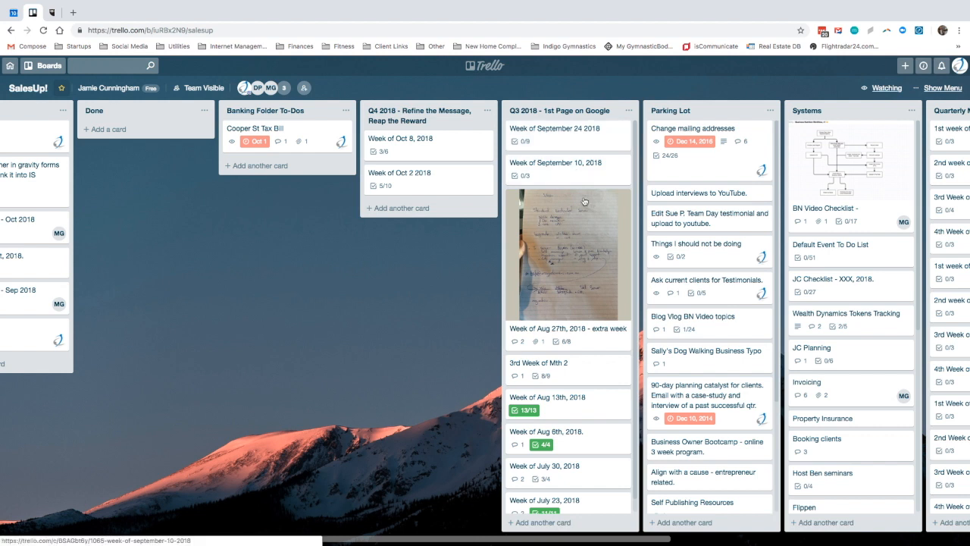
mouse_move(570, 386)
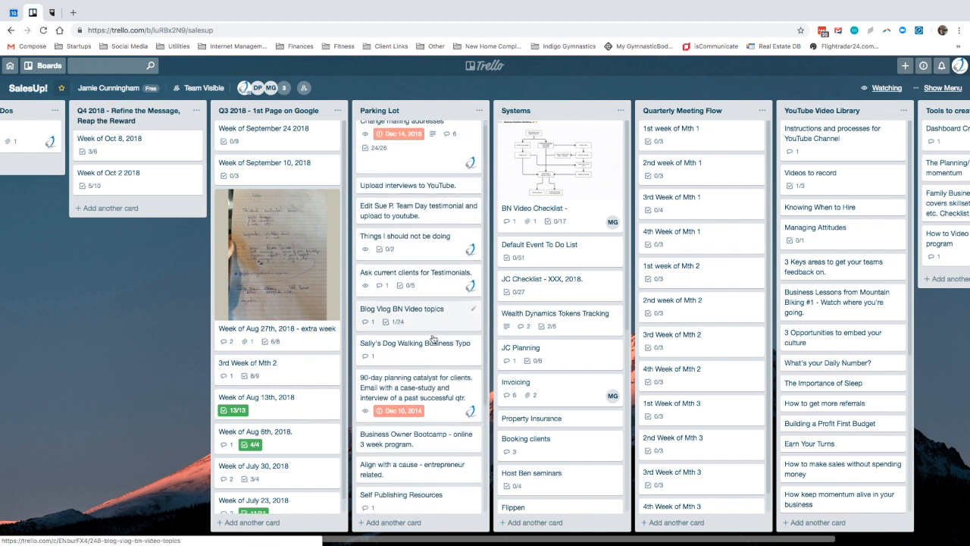
mouse_move(421, 449)
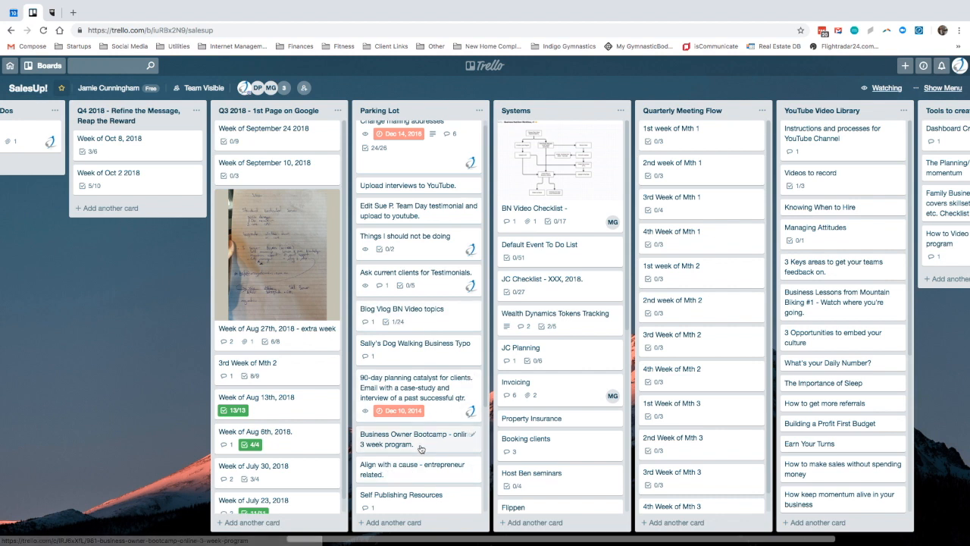
mouse_move(429, 331)
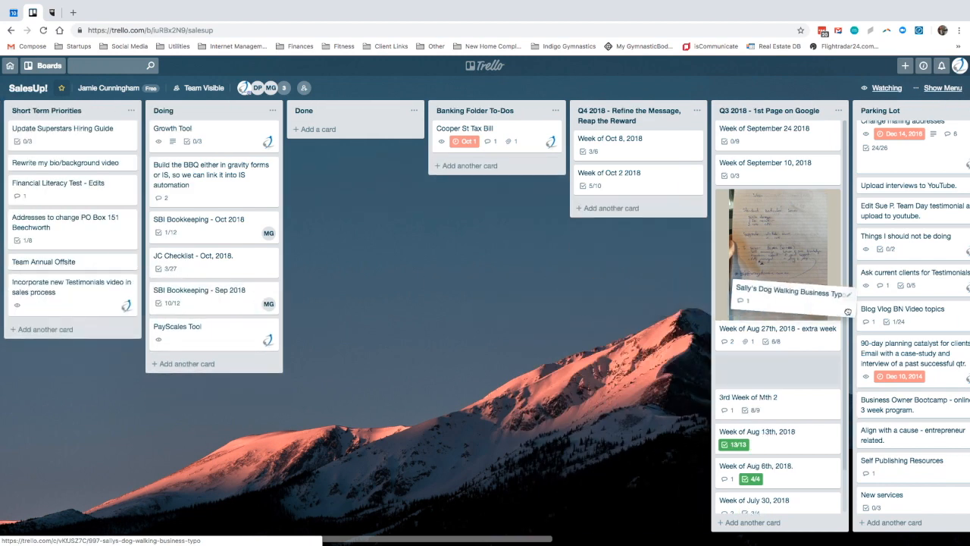
scroll(right, 3)
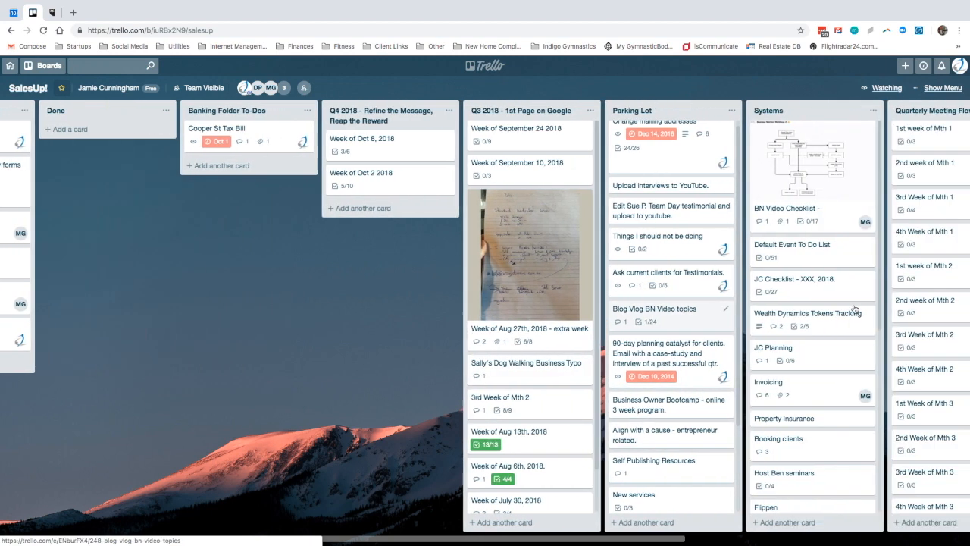
scroll(right, 3)
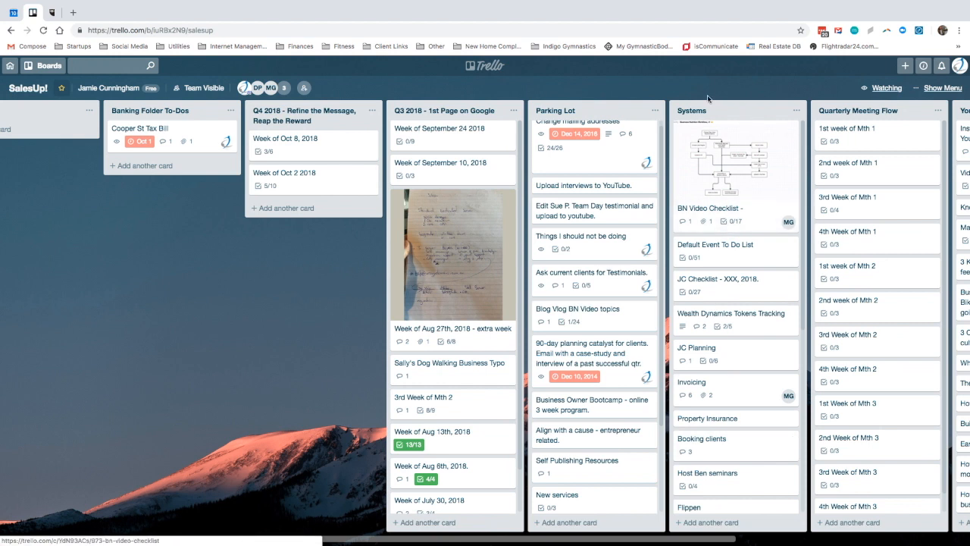
mouse_move(755, 187)
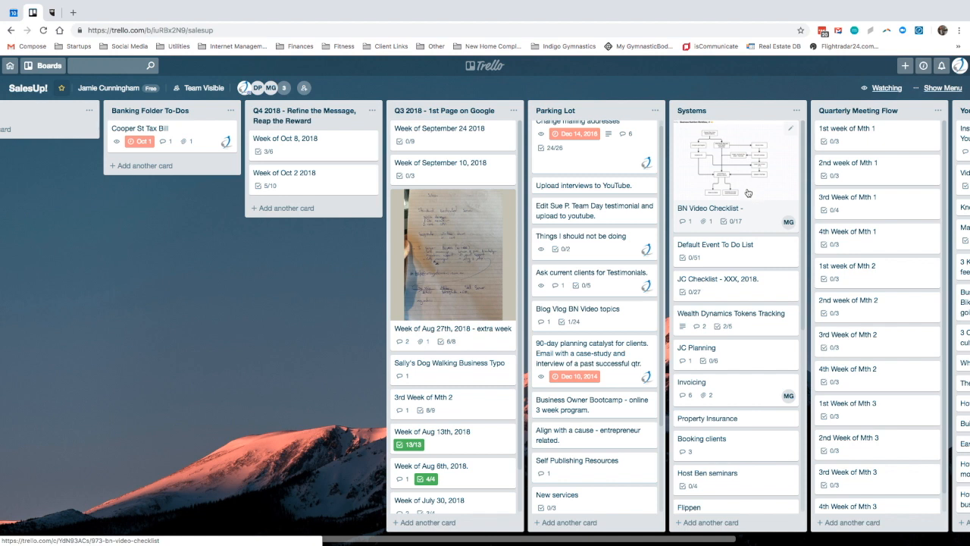
mouse_move(771, 217)
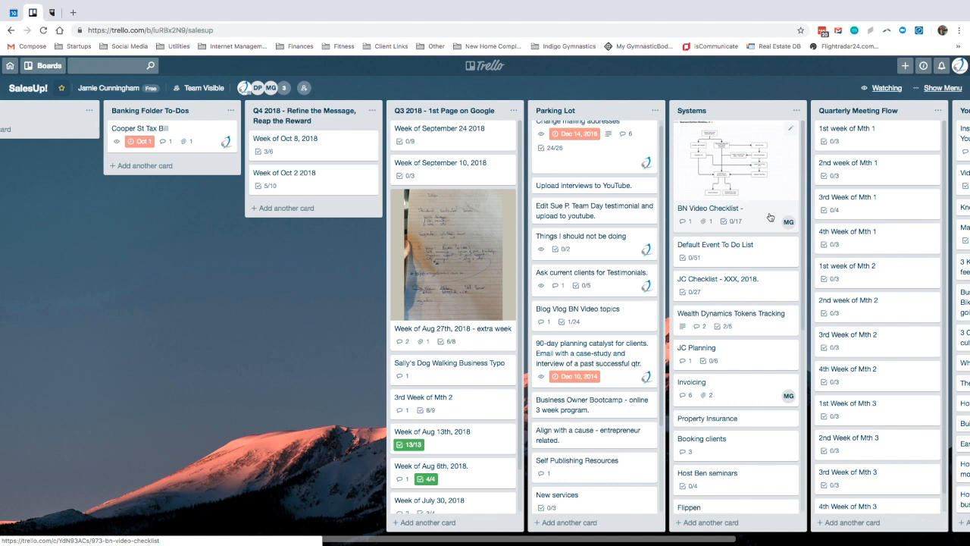
Open the BN Video Checklist card and review its workflow image and Video and Infrastructure checklists.
click(710, 208)
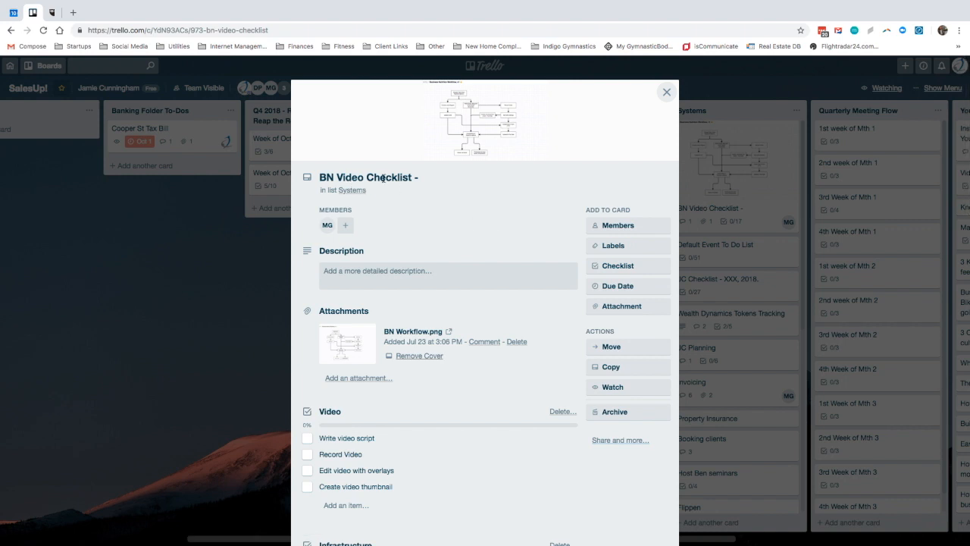
mouse_move(504, 202)
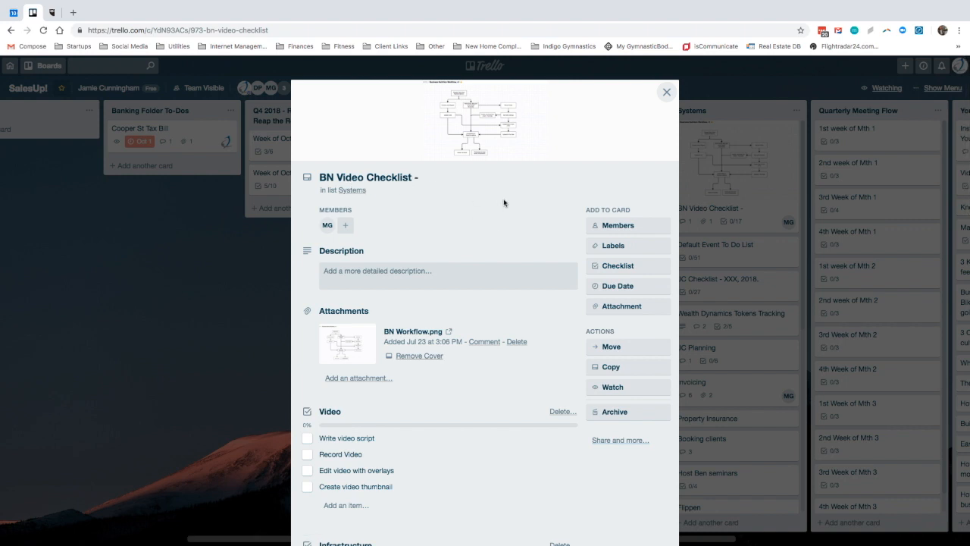
scroll(down, 3)
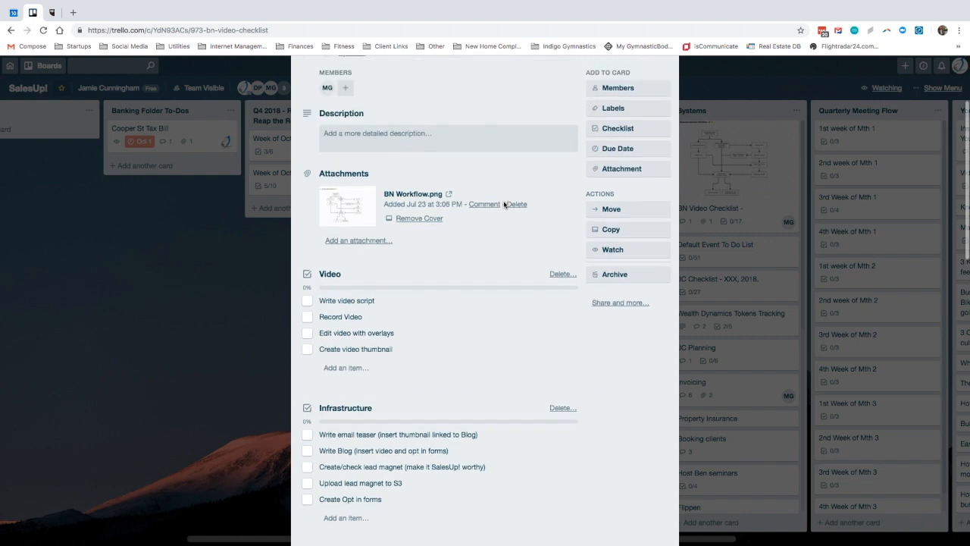
scroll(up, 3)
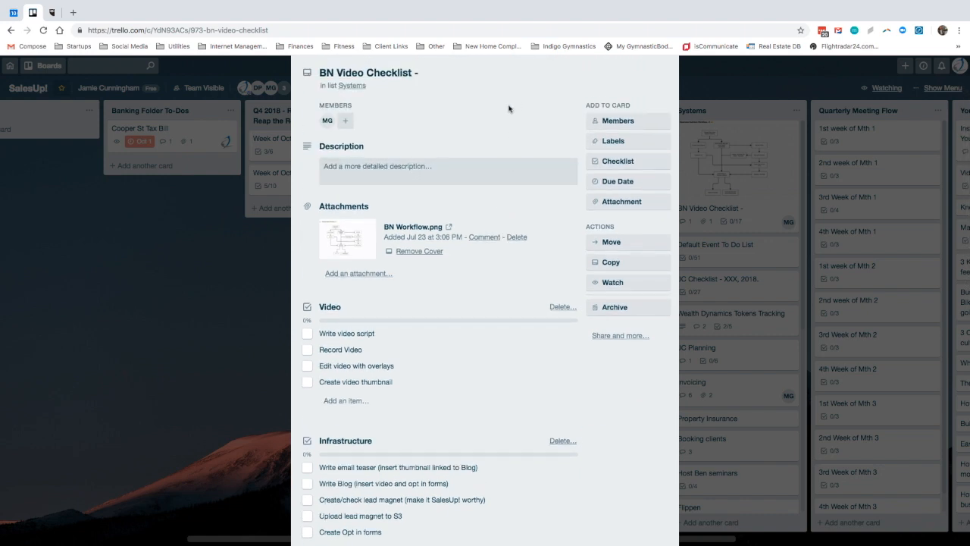
click(347, 238)
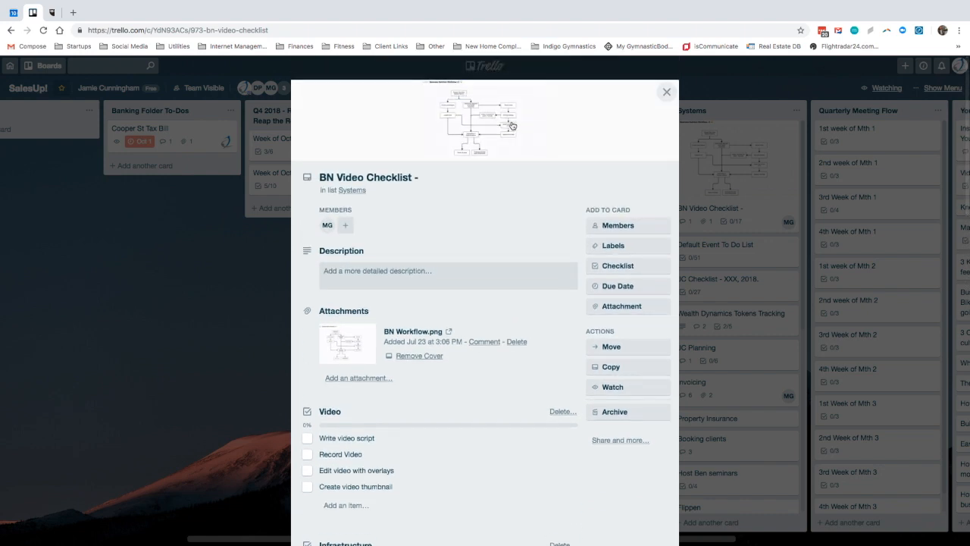
mouse_move(491, 261)
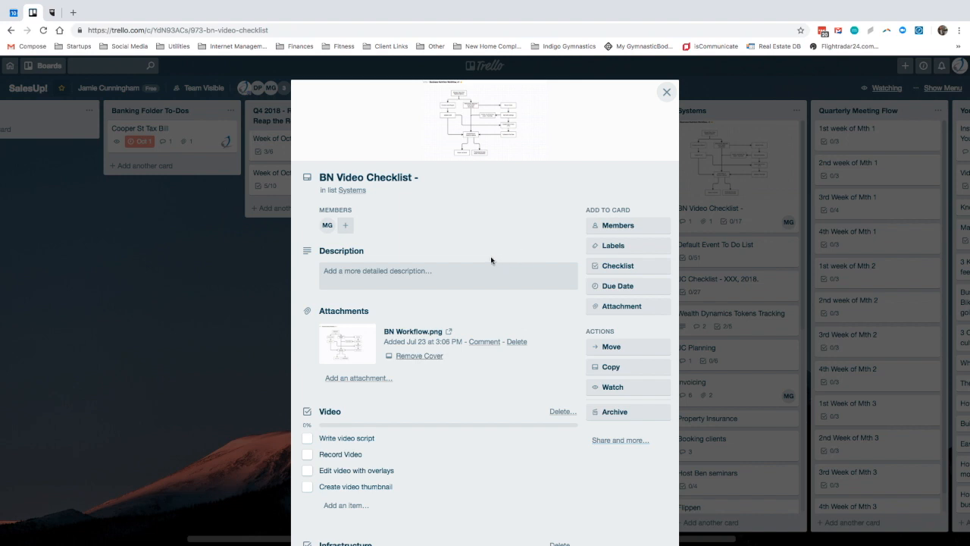
mouse_move(527, 232)
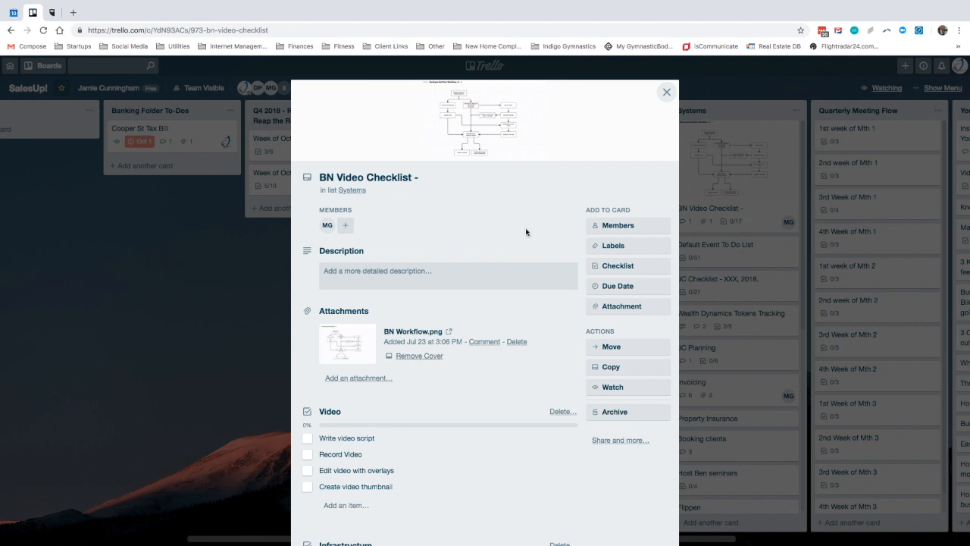
mouse_move(626, 367)
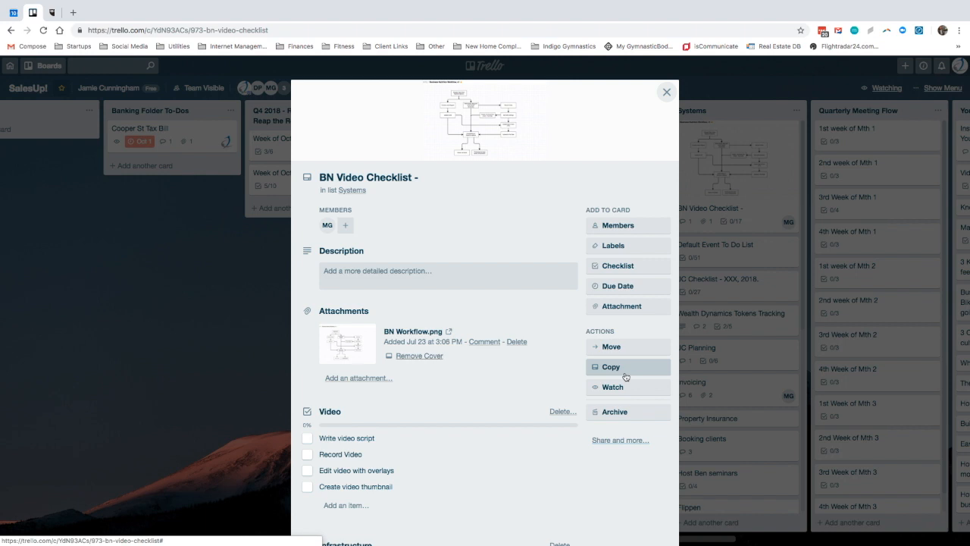
Copy the card to position 1 in Doing as 'BN Video Checklist - How to Create Systems that Actually Get Used'.
click(610, 366)
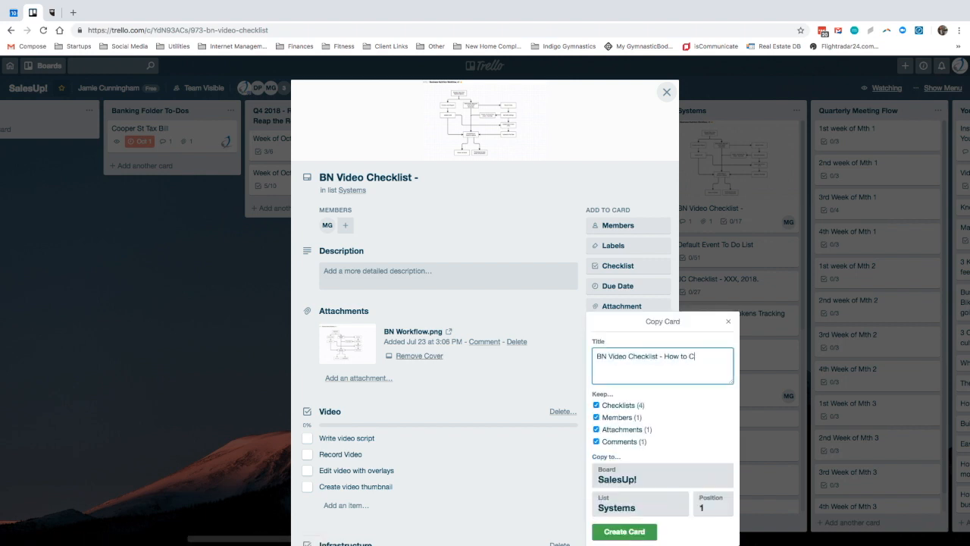
text(reate Syste)
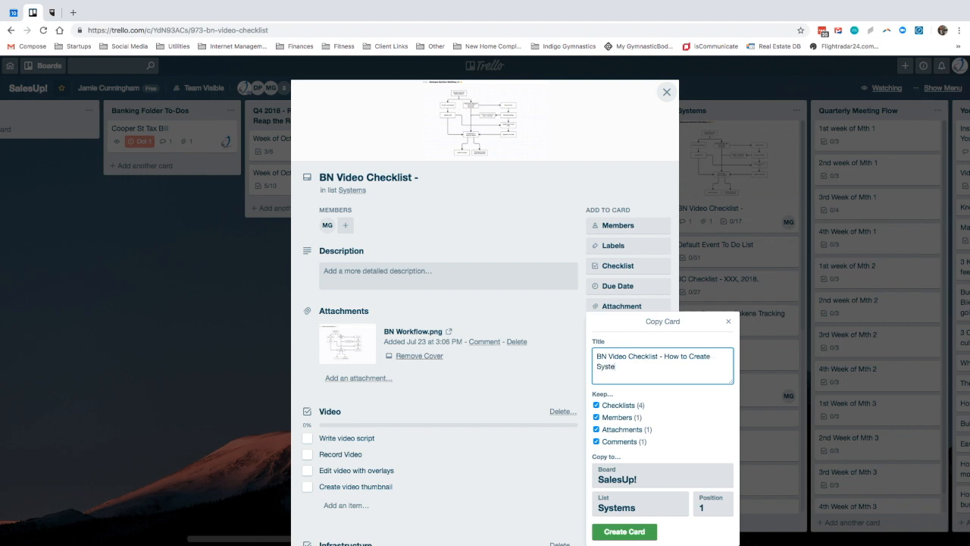
text(ms that)
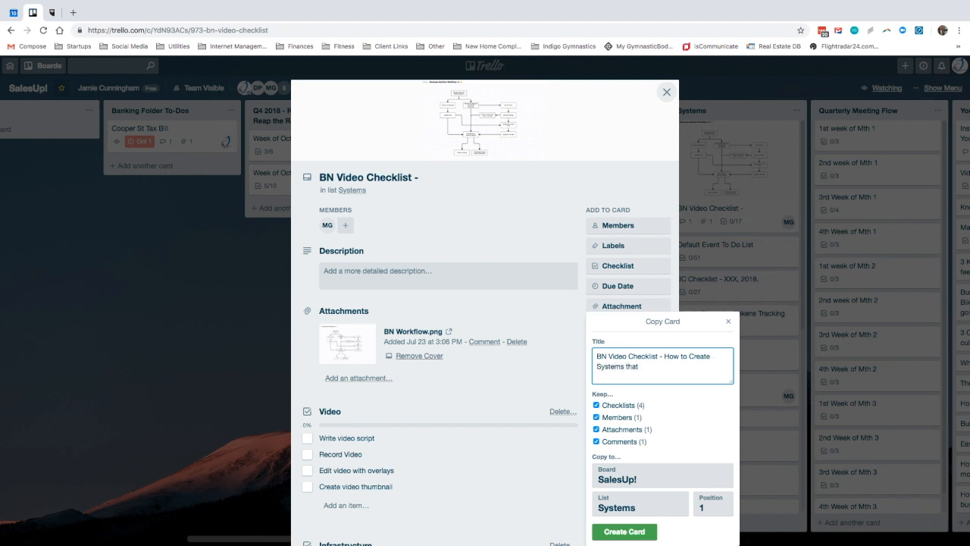
text(Actually get)
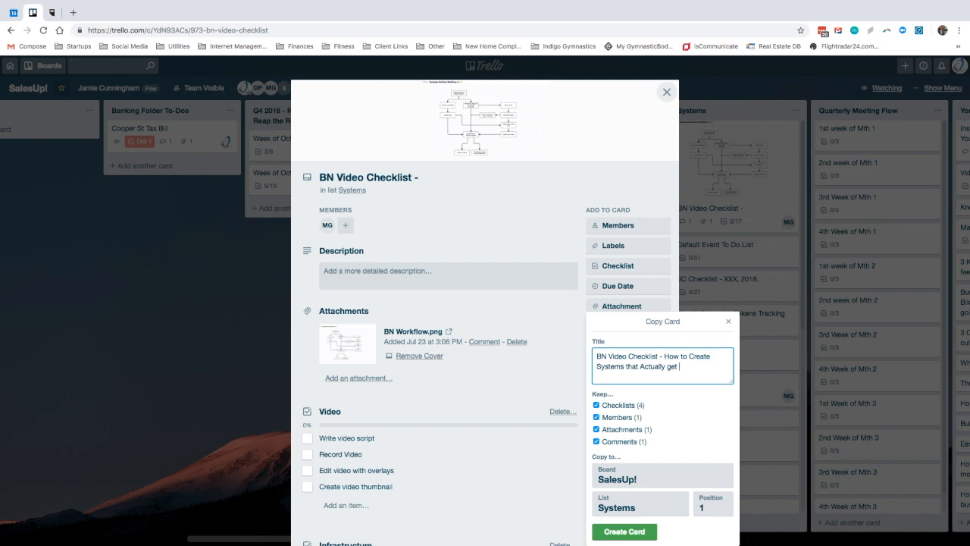
text(Used)
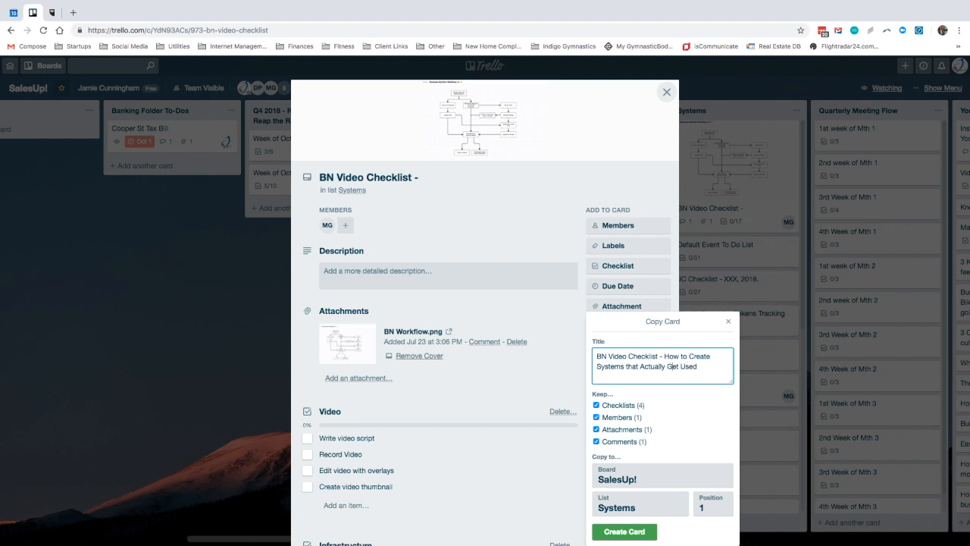
mouse_move(667, 431)
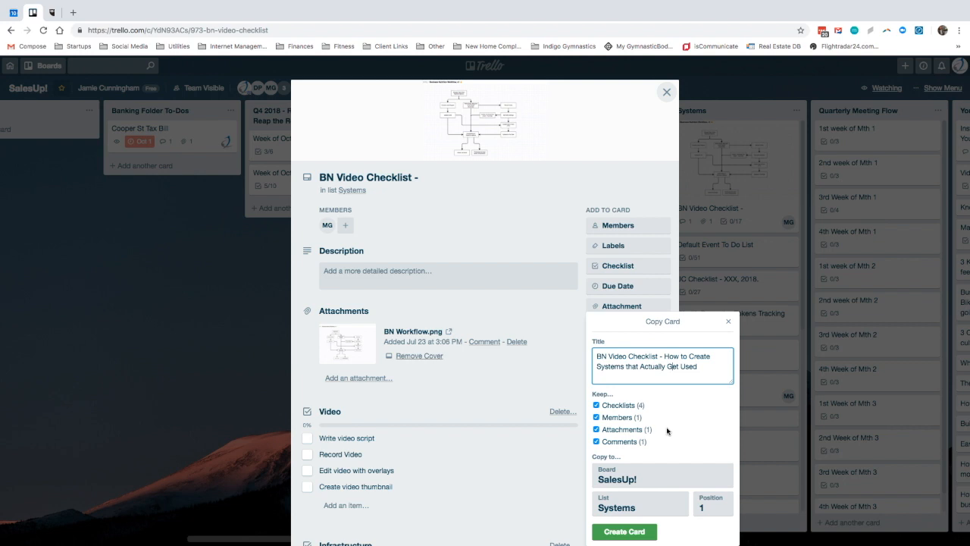
click(639, 503)
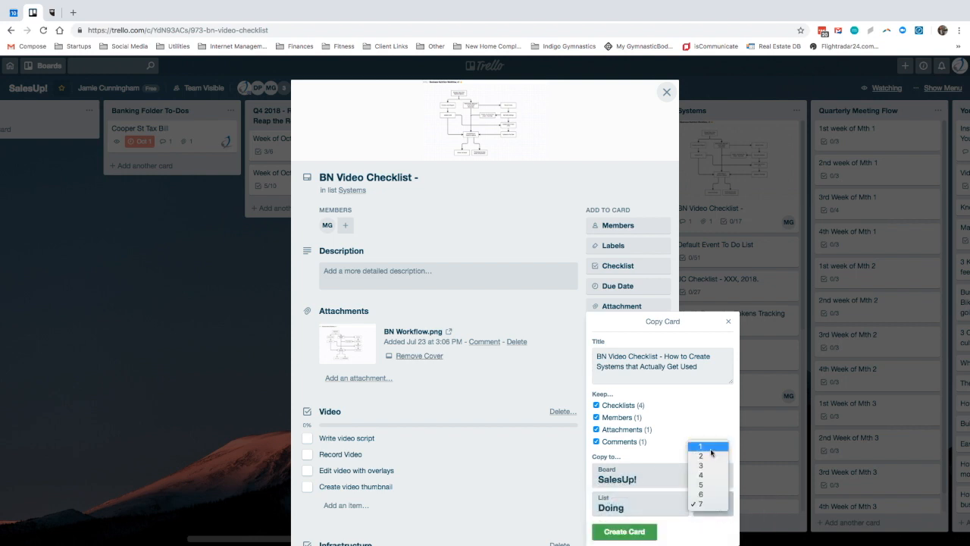
click(701, 445)
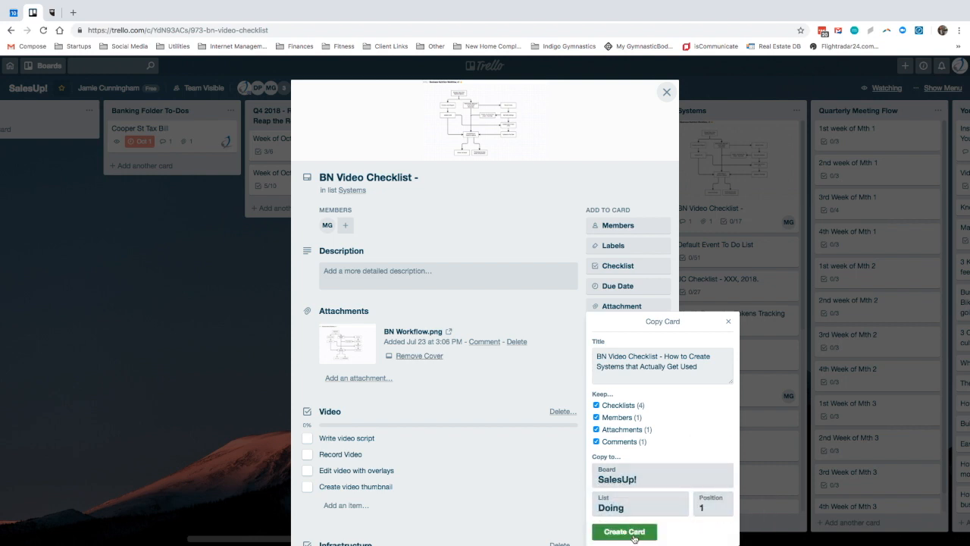
click(624, 531)
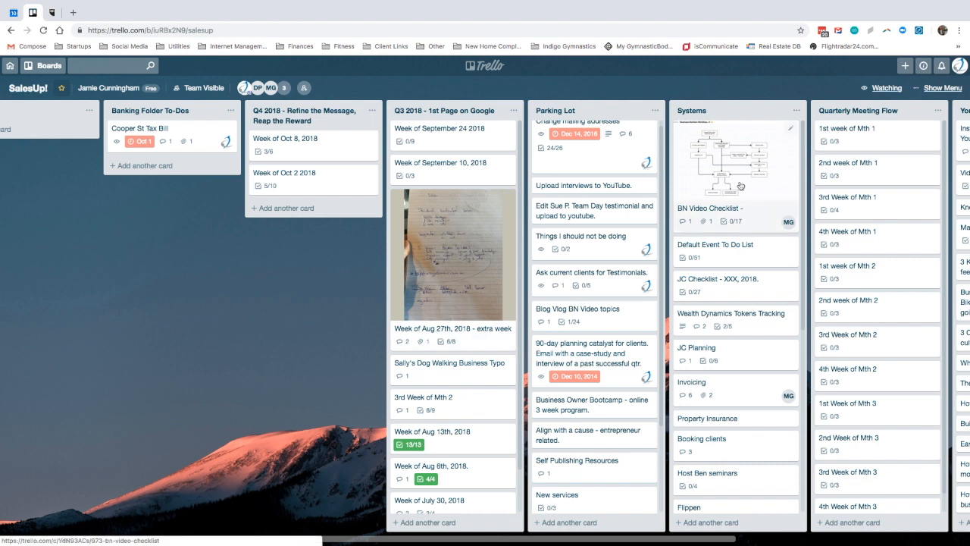
mouse_move(257, 274)
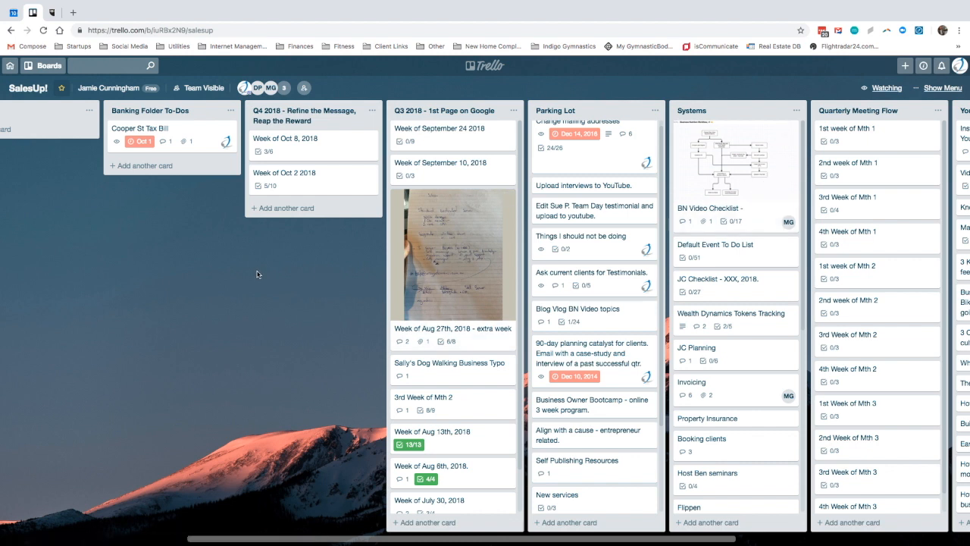
scroll(left, 3)
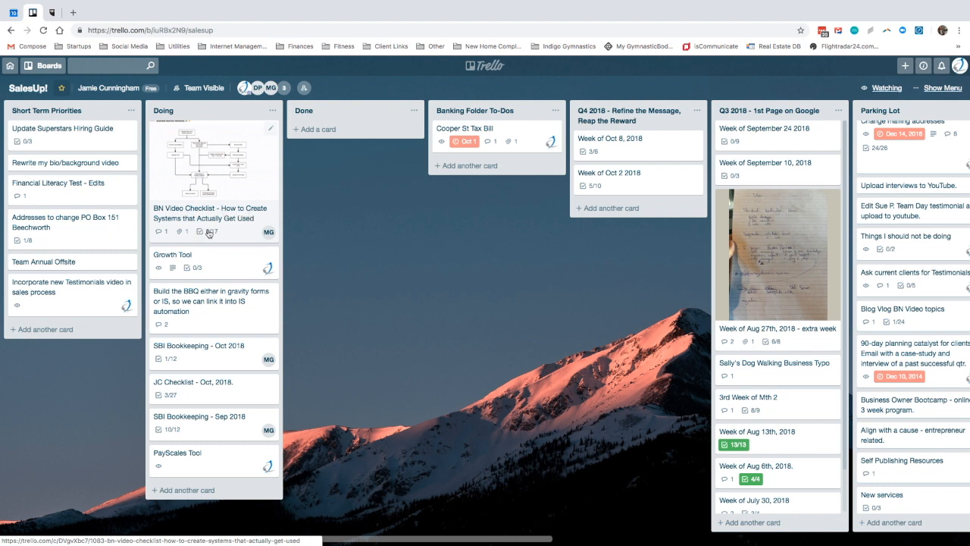
Open the copied card in Doing and view its Business Nutrition Workflow diagram full-size.
click(213, 213)
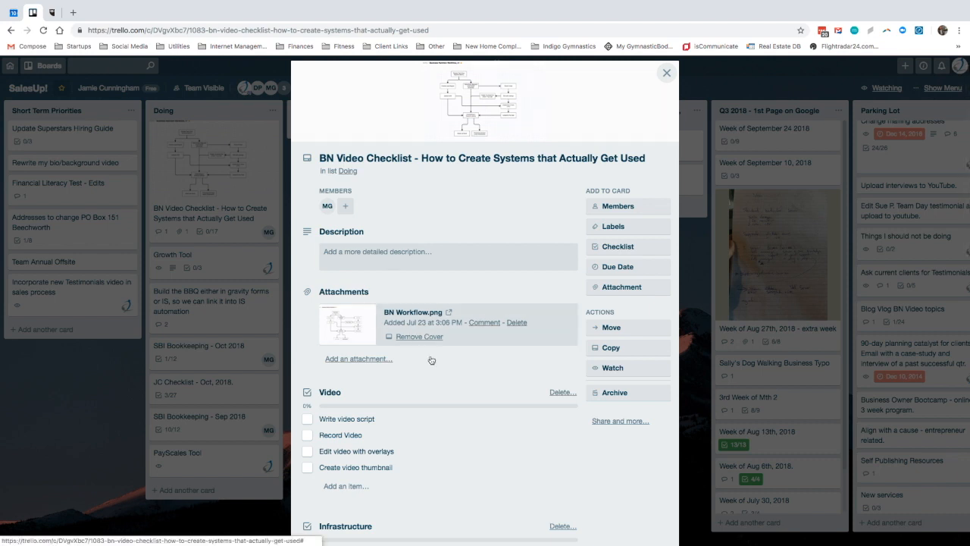
mouse_move(465, 387)
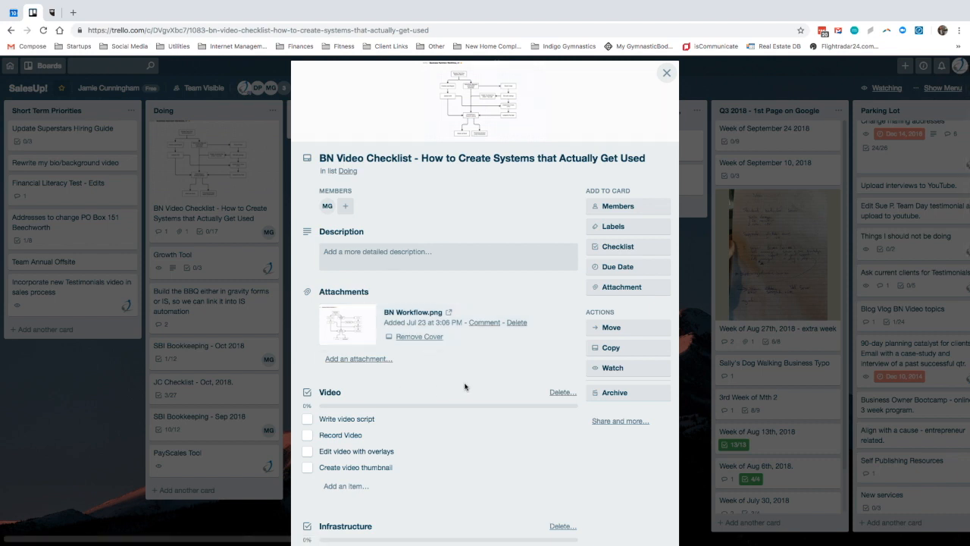
mouse_move(427, 381)
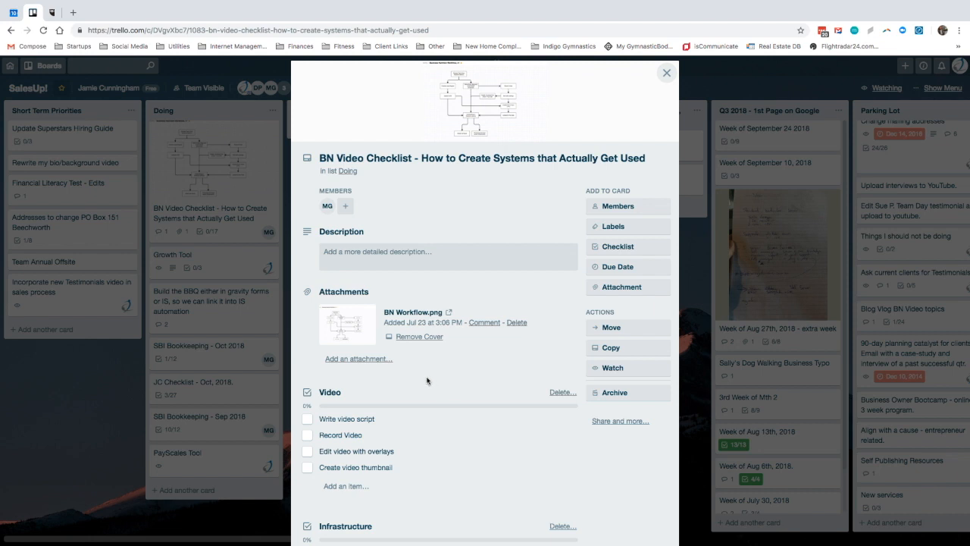
mouse_move(507, 375)
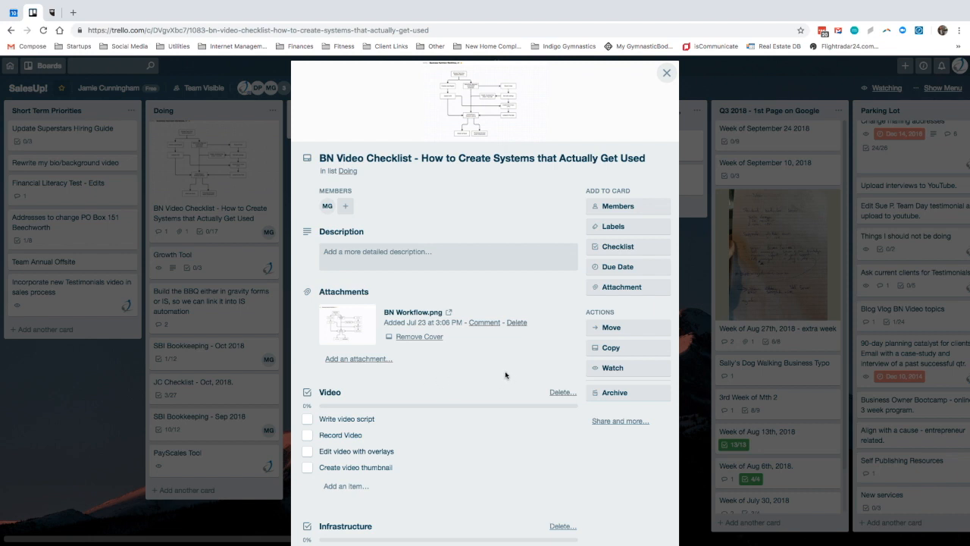
click(617, 205)
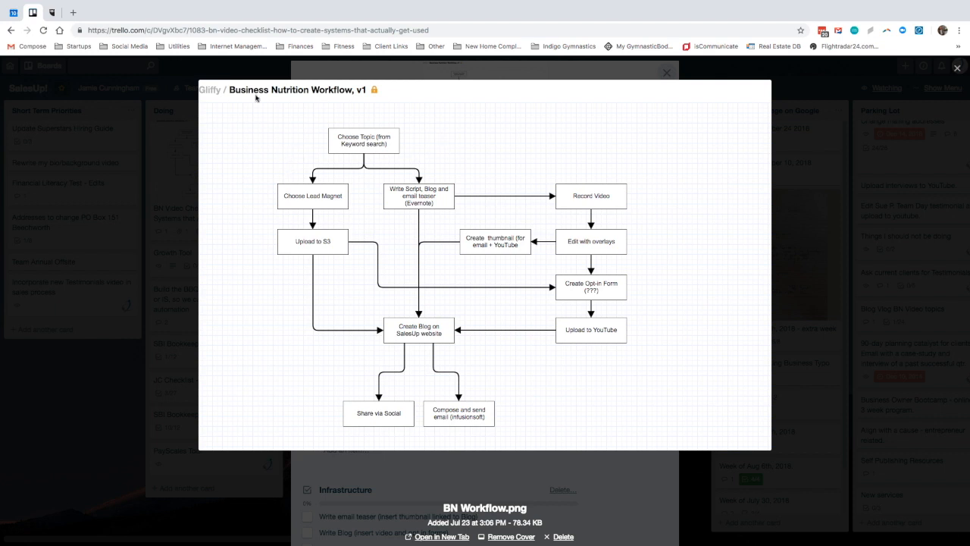
mouse_move(295, 356)
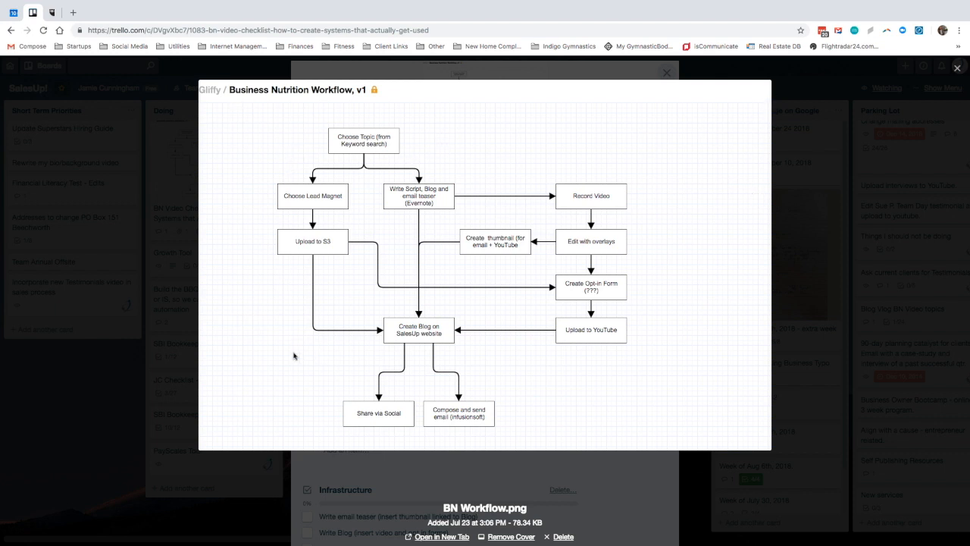
mouse_move(669, 363)
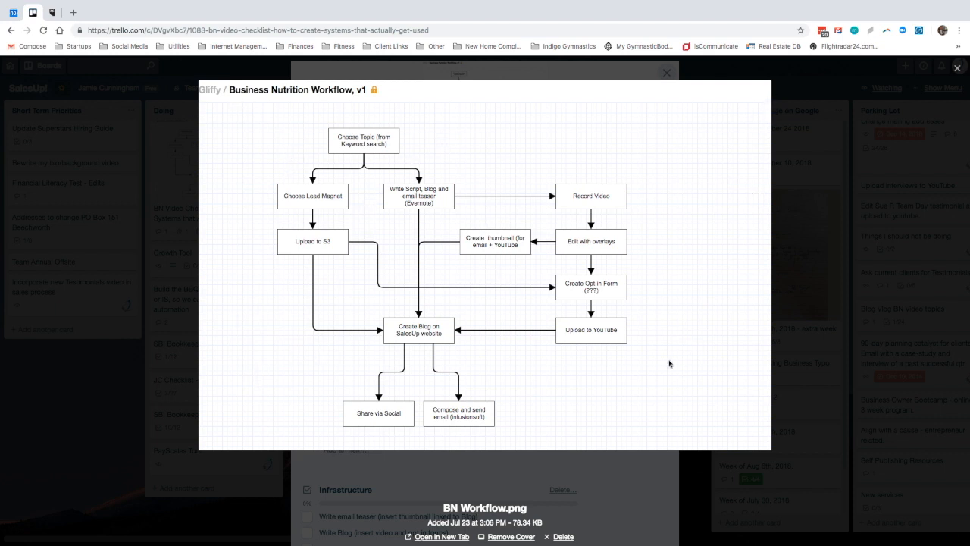
mouse_move(171, 398)
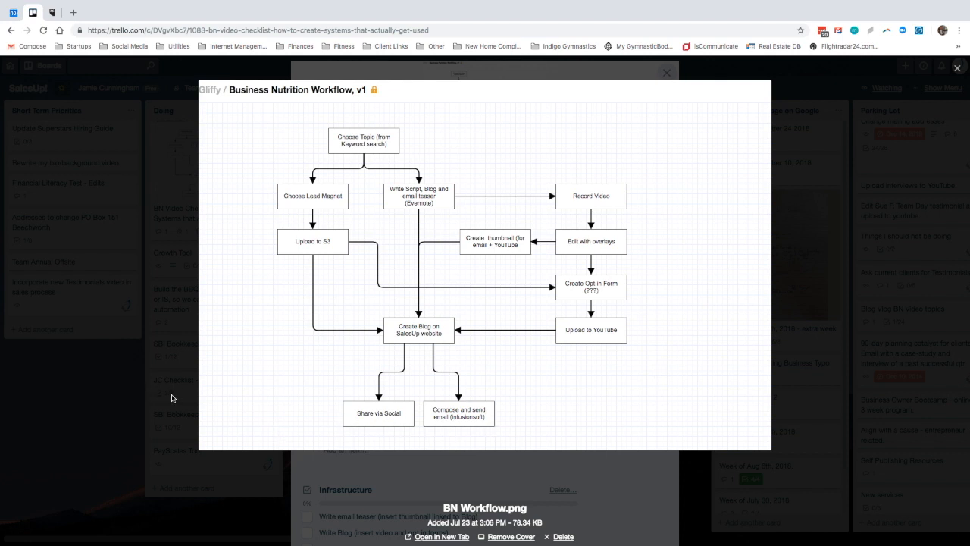
mouse_move(109, 417)
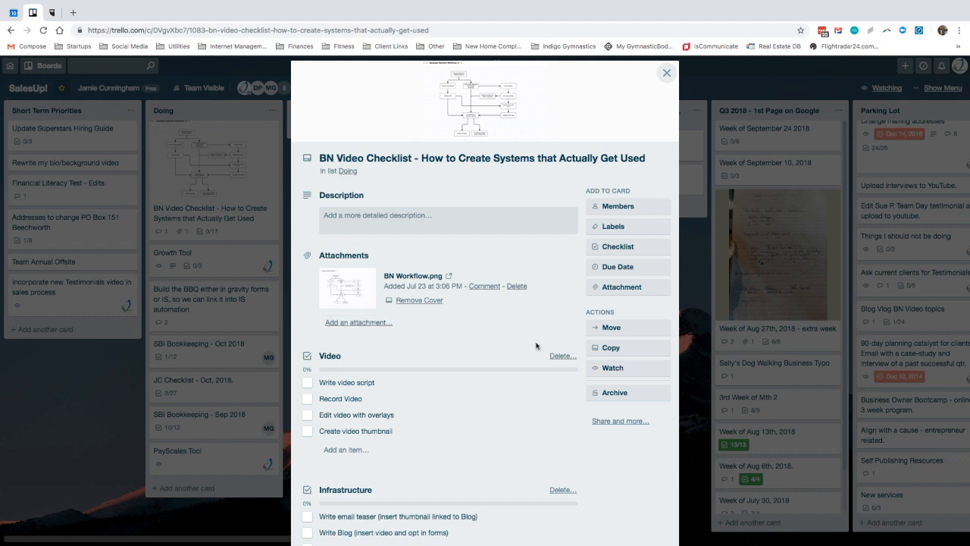
Tick Write video script and Record Video; add (Outsource) and (MG) to the next two items.
scroll(down, 3)
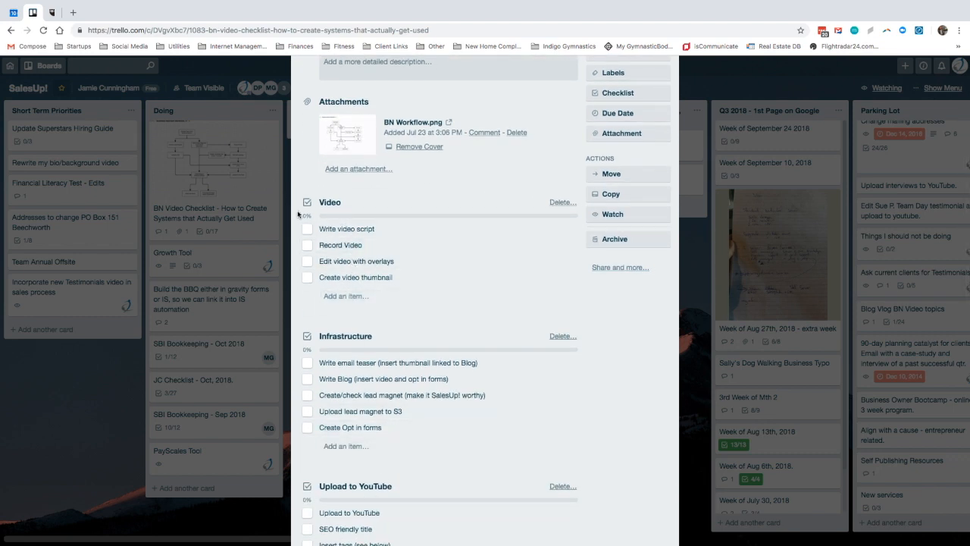
click(307, 228)
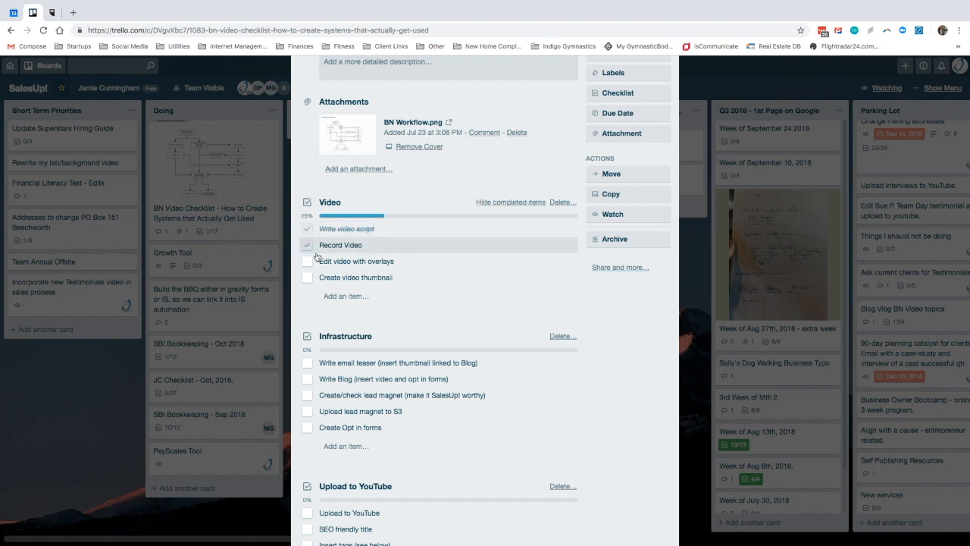
click(308, 244)
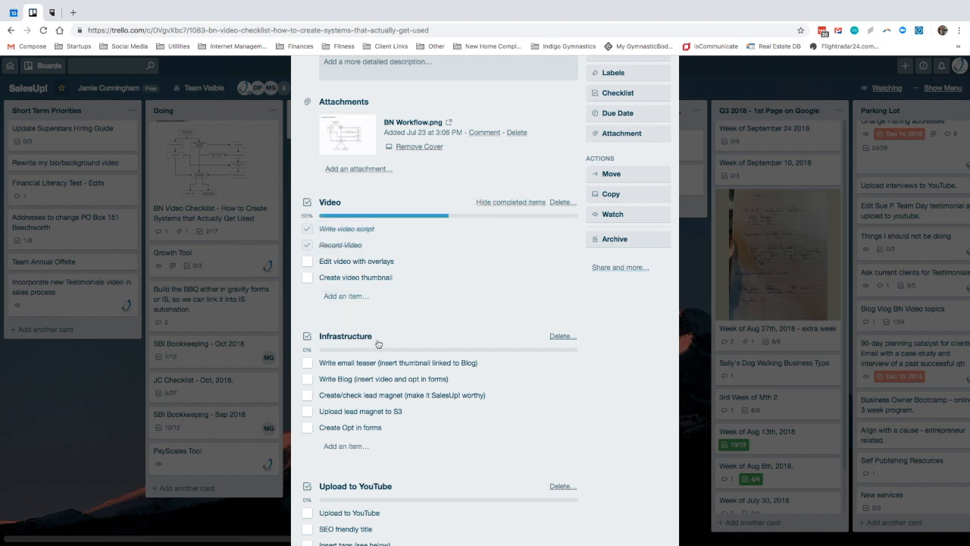
click(357, 261)
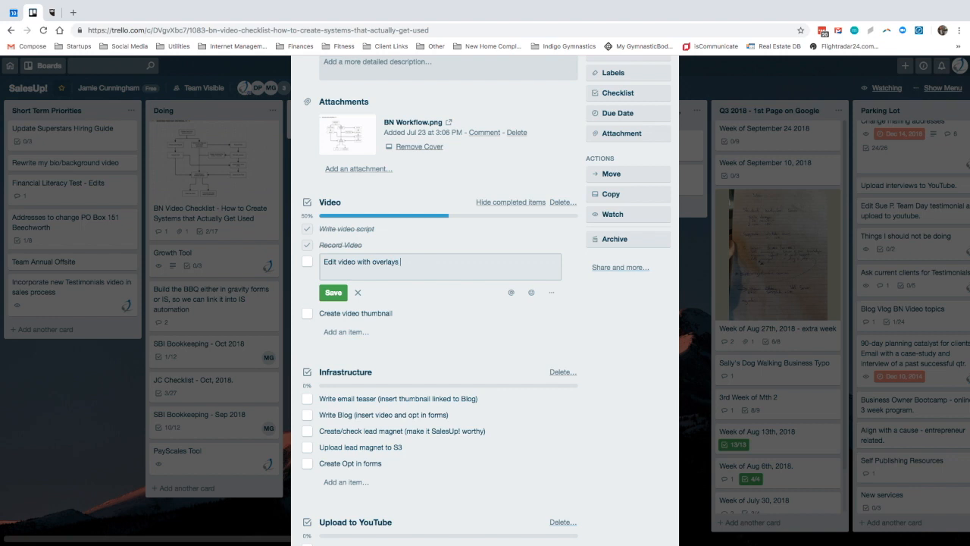
text((Our)
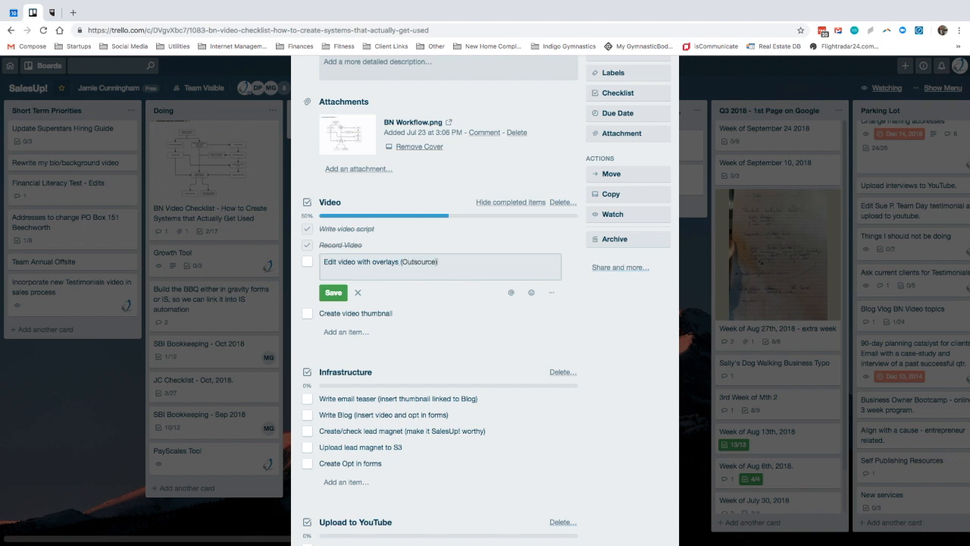
click(358, 292)
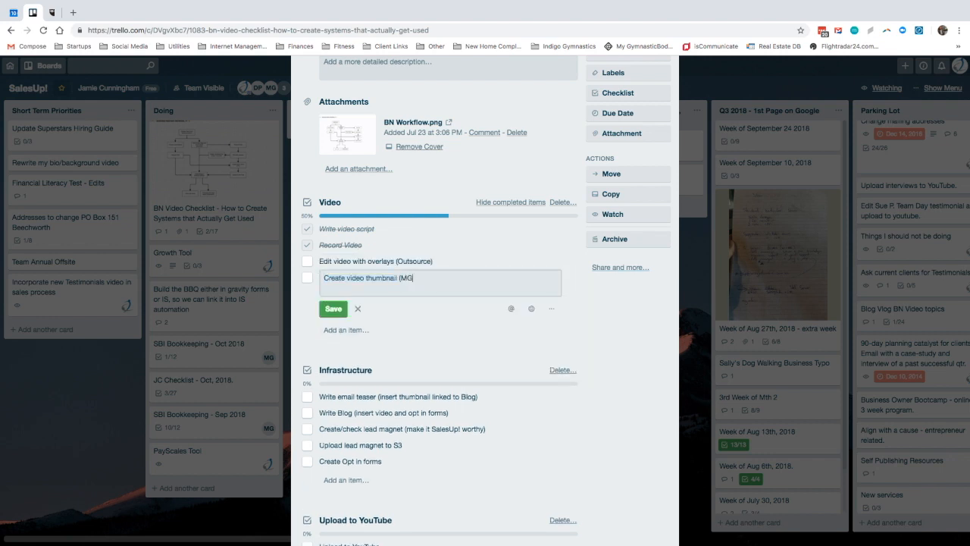
click(333, 308)
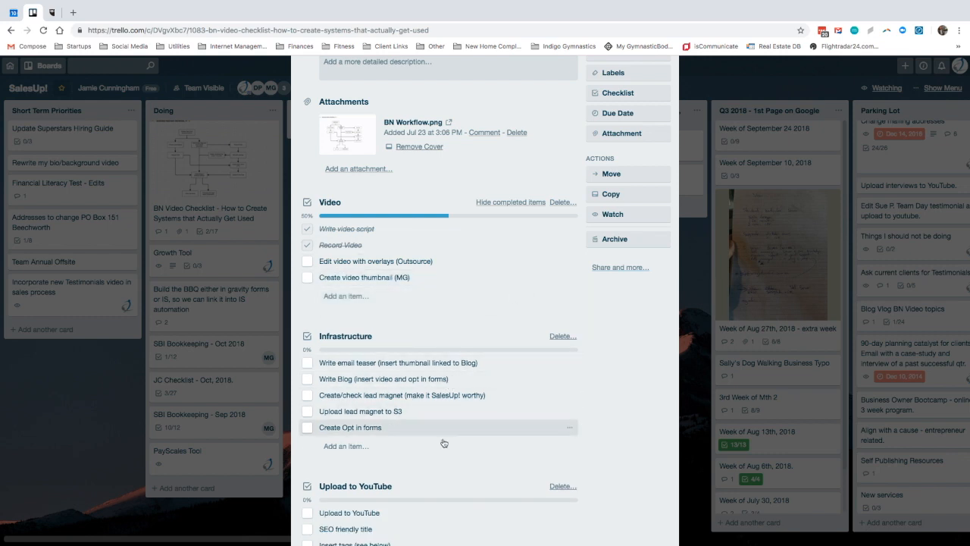
Give the copied card a due date of October 22, 2018 at 12:00 PM.
scroll(down, 3)
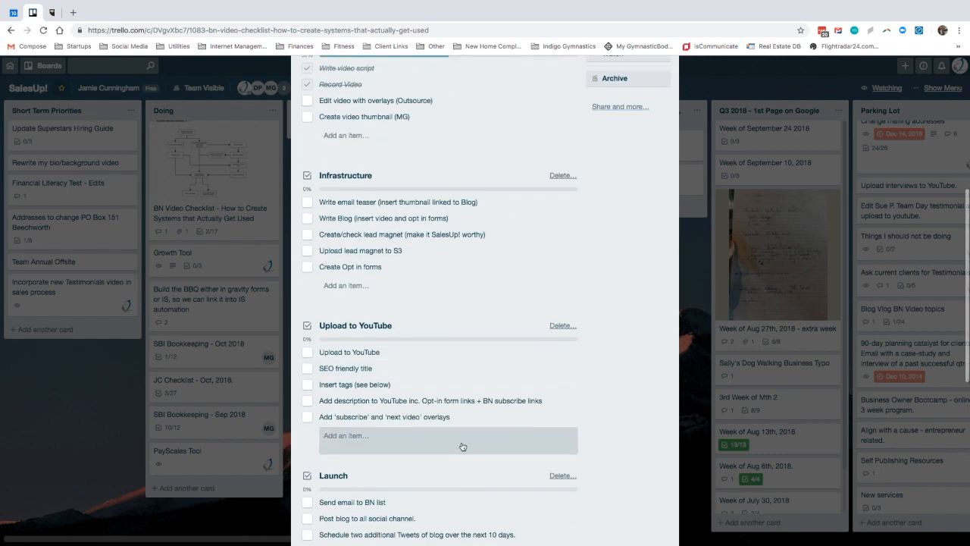
scroll(up, 3)
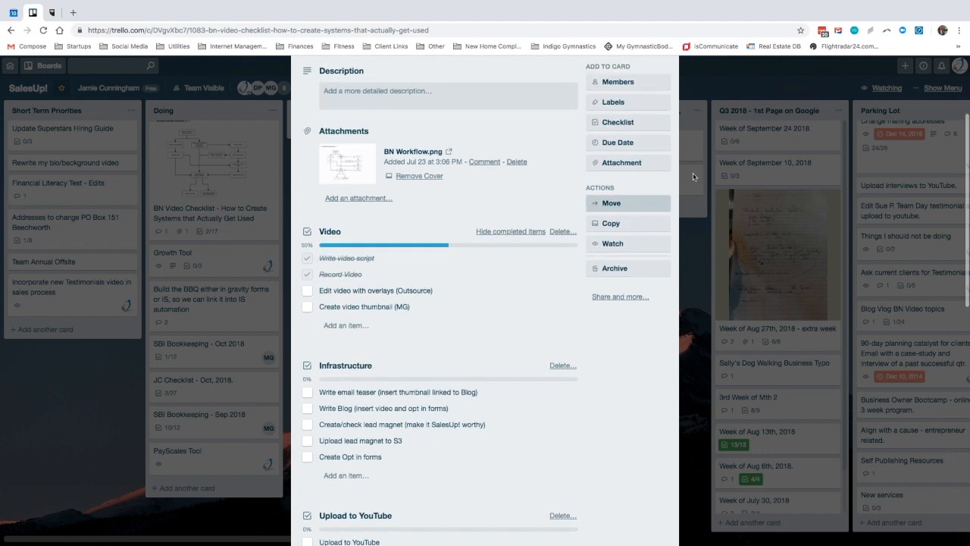
scroll(up, 3)
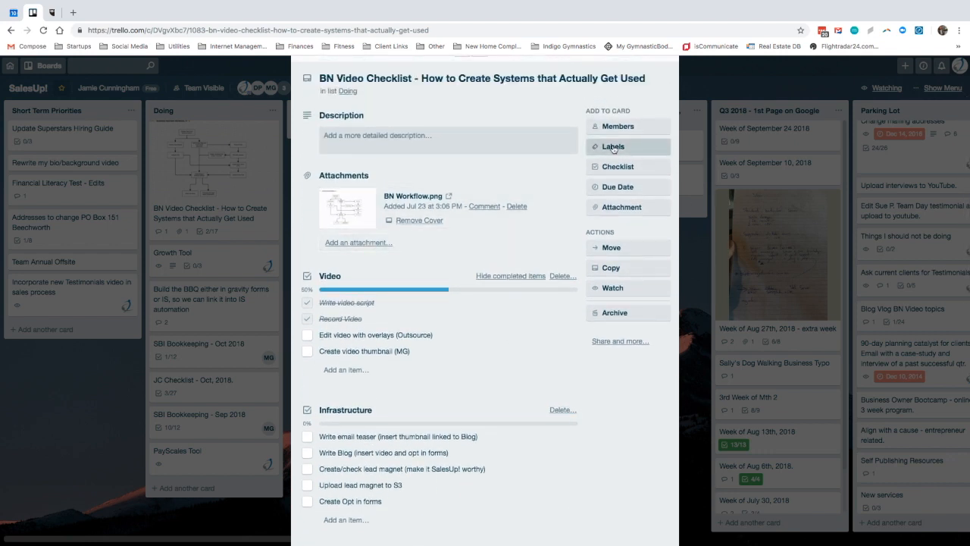
click(618, 126)
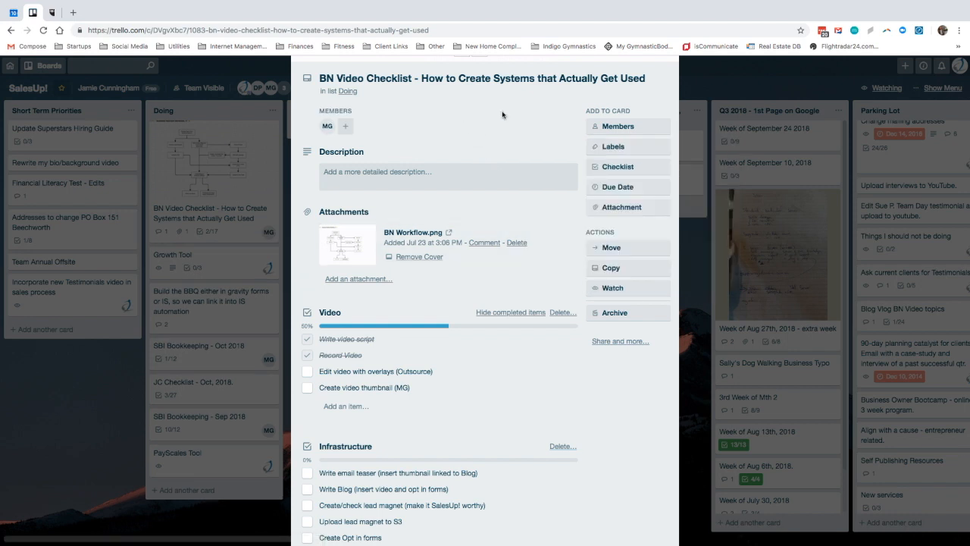
click(618, 186)
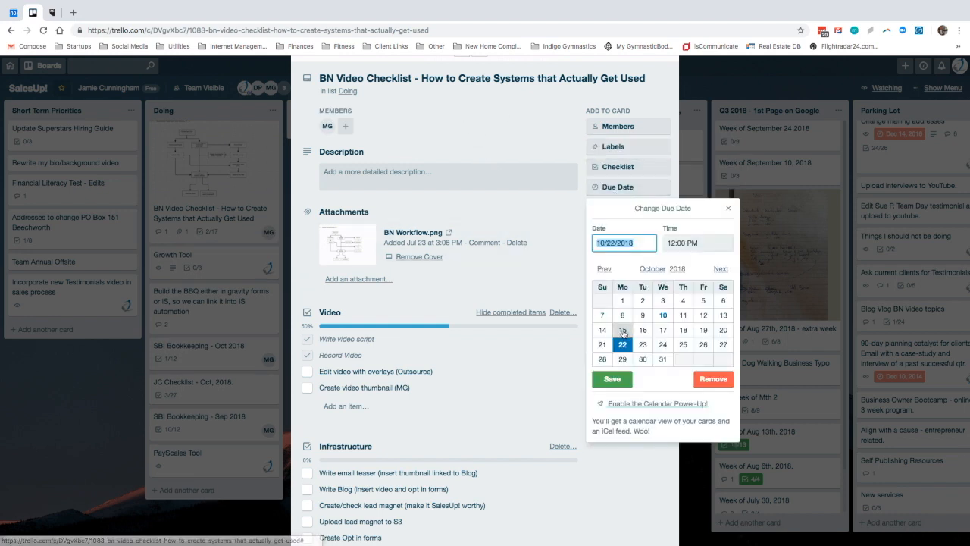
click(611, 379)
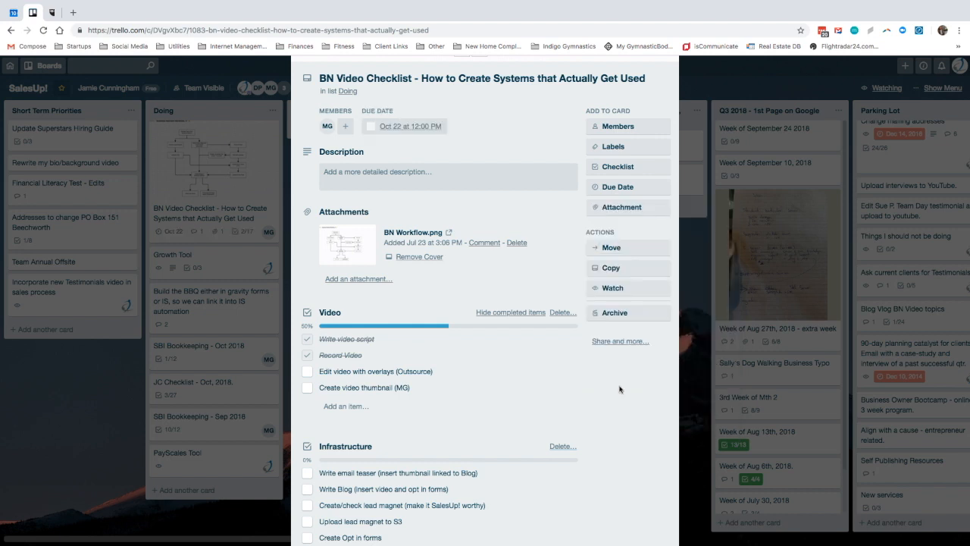
scroll(down, 3)
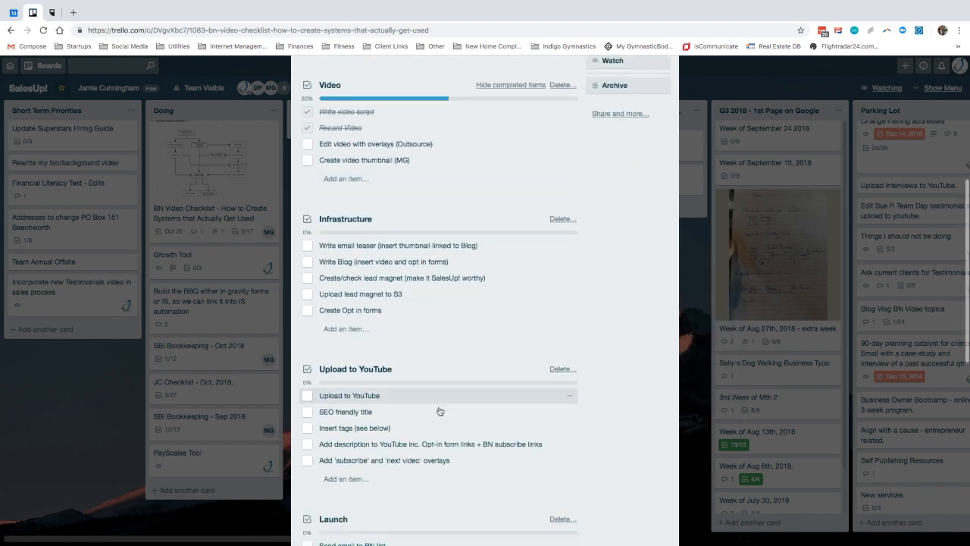
scroll(down, 3)
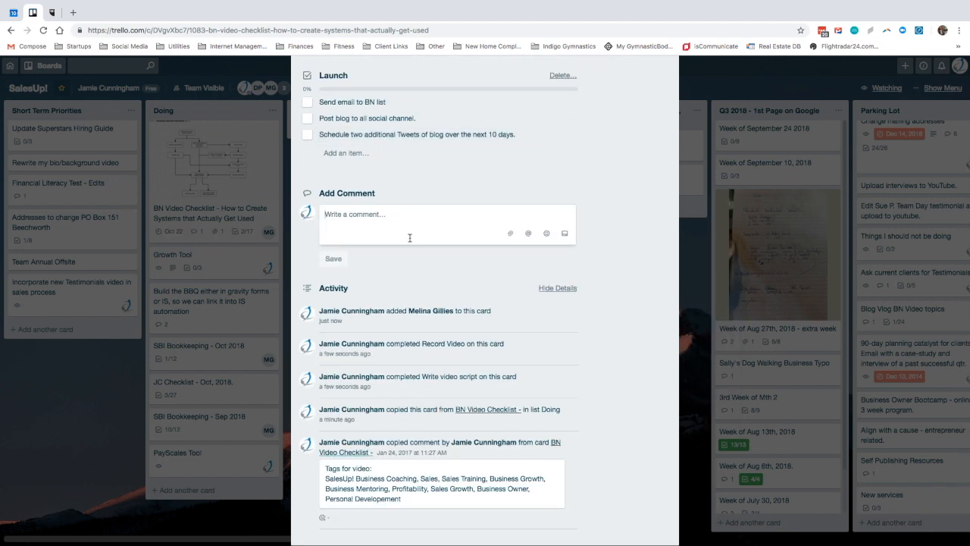
text(@mel)
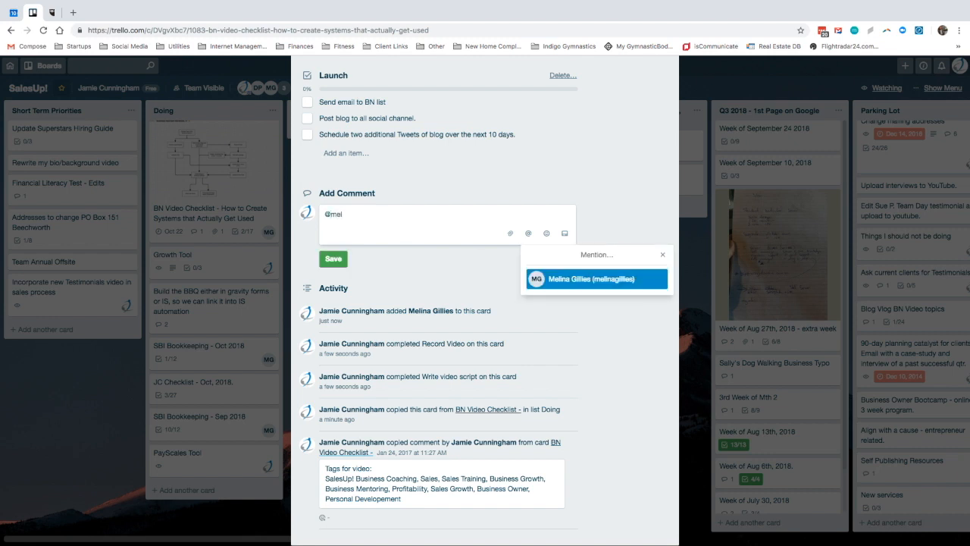
click(595, 279)
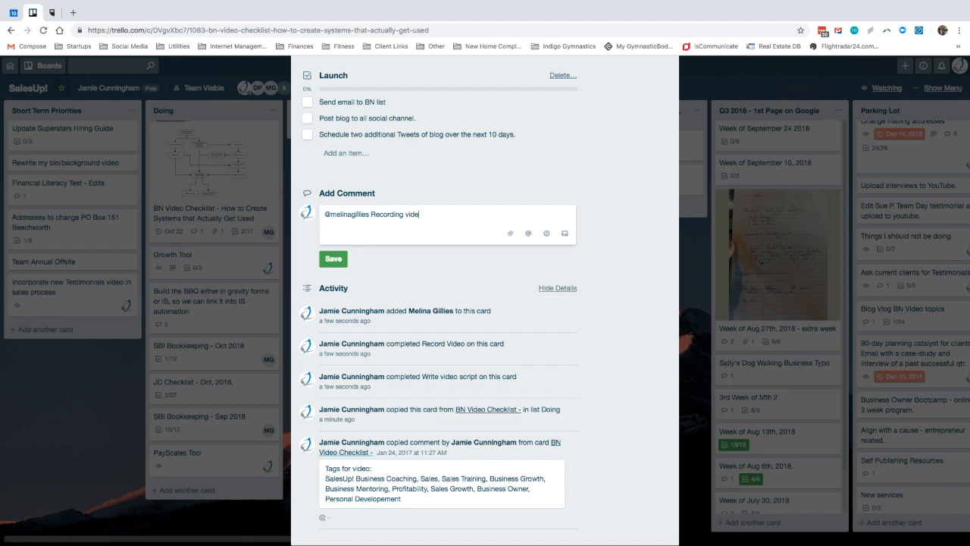
text(now. Should be don)
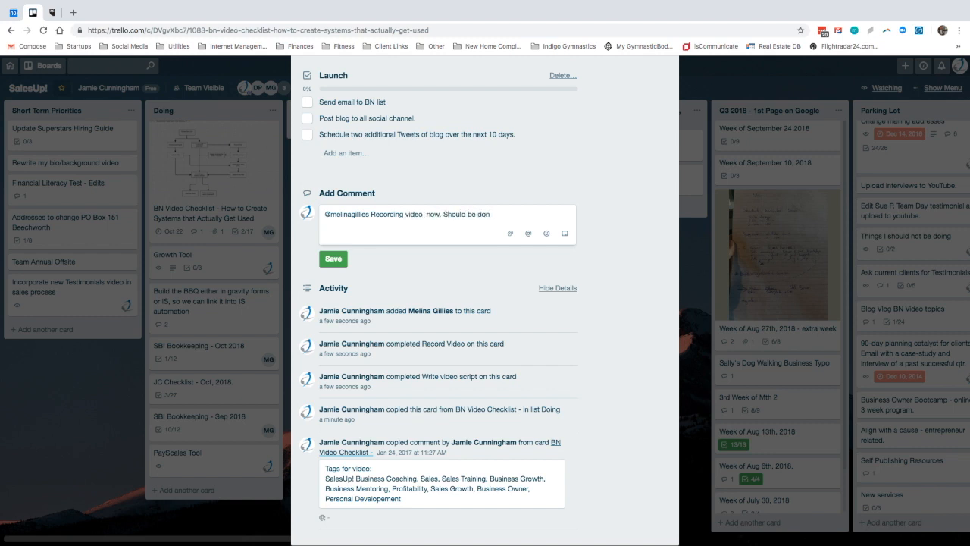
text(e by Friday.)
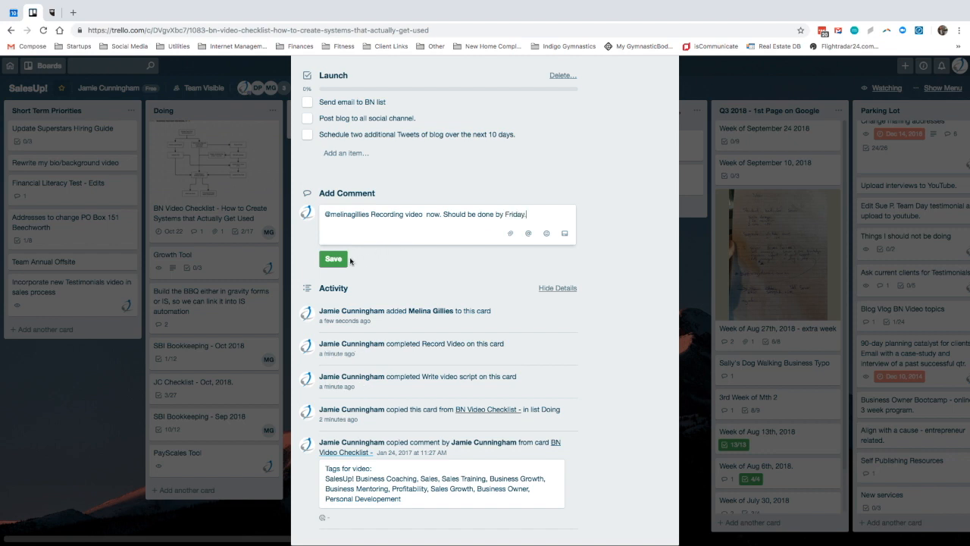
click(333, 258)
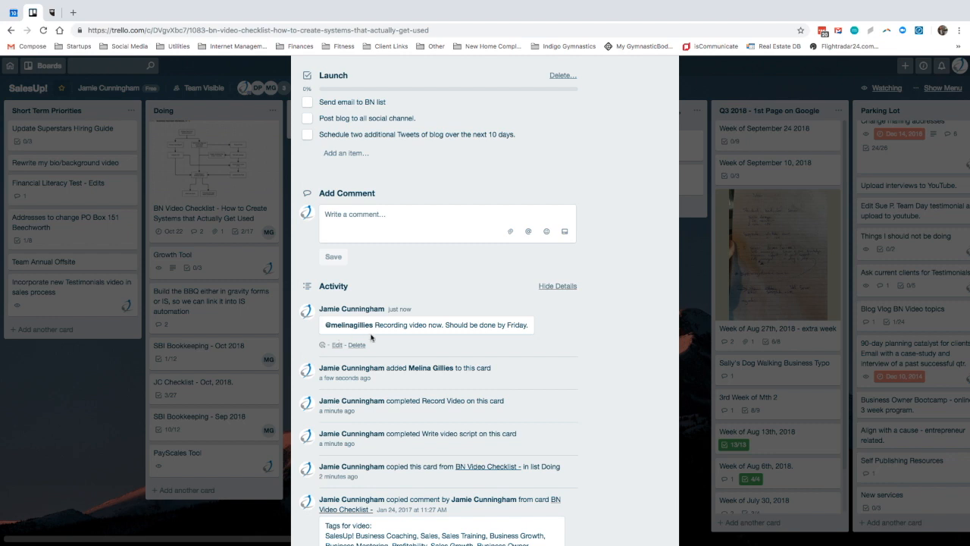
scroll(up, 3)
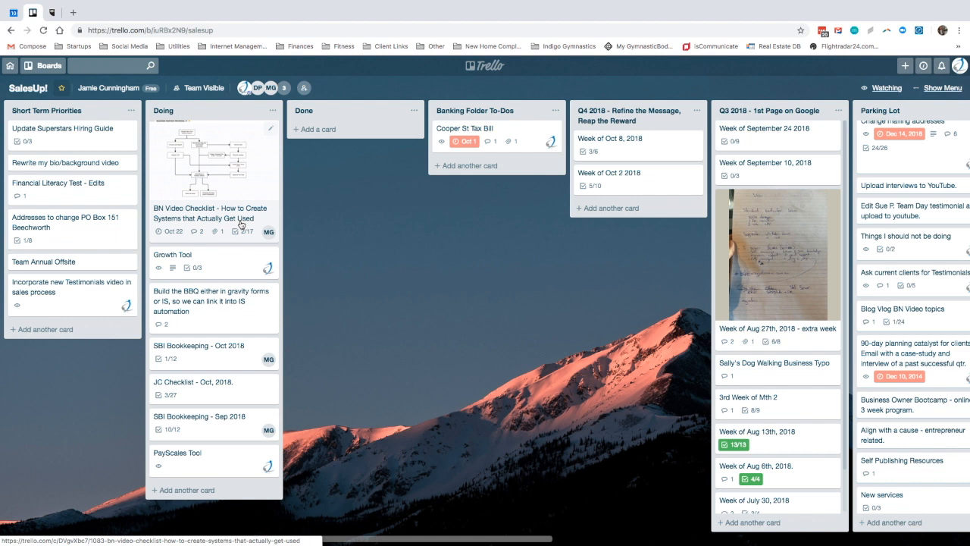
mouse_move(242, 175)
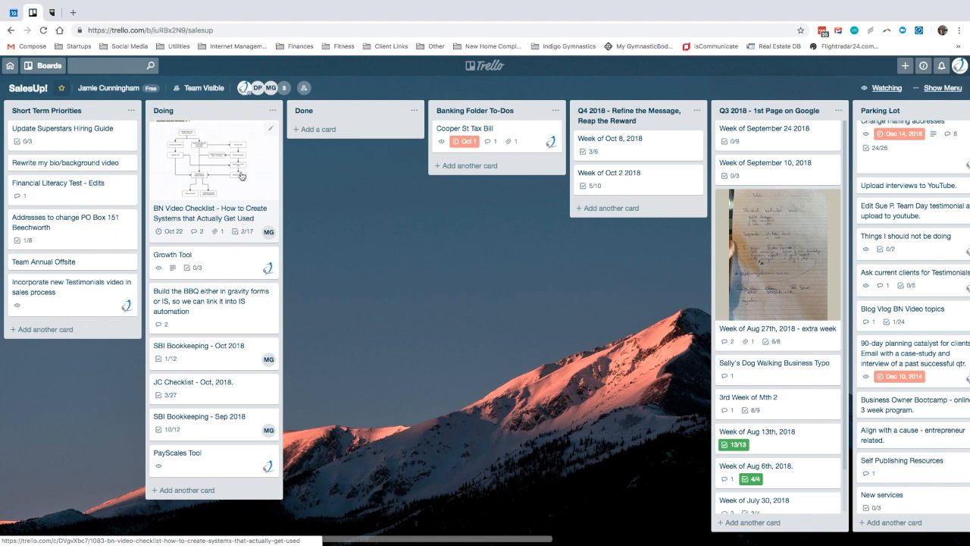
mouse_move(218, 223)
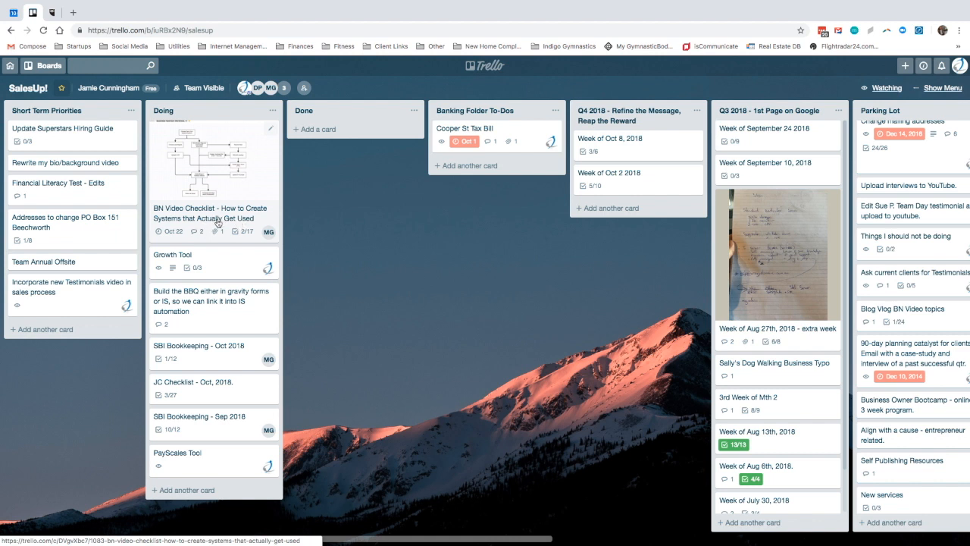
mouse_move(663, 252)
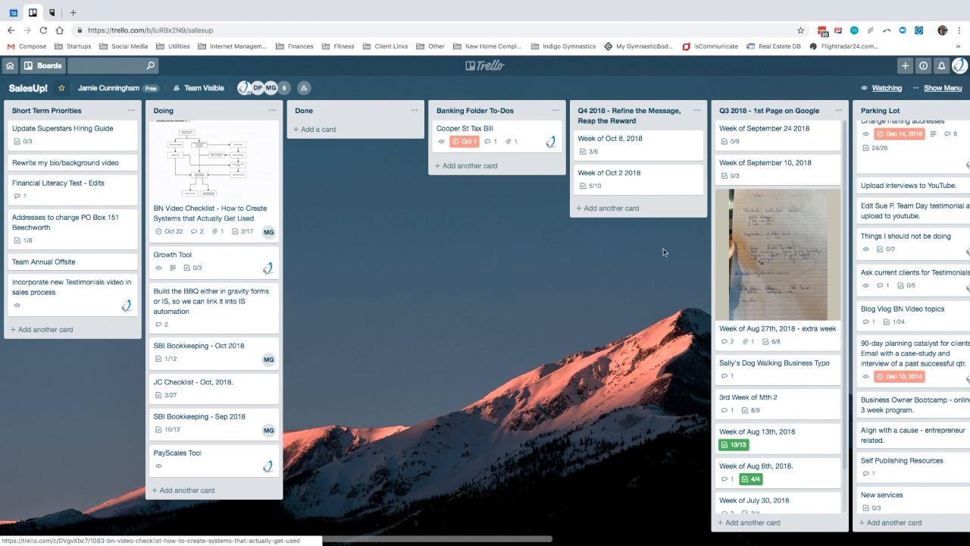
scroll(right, 3)
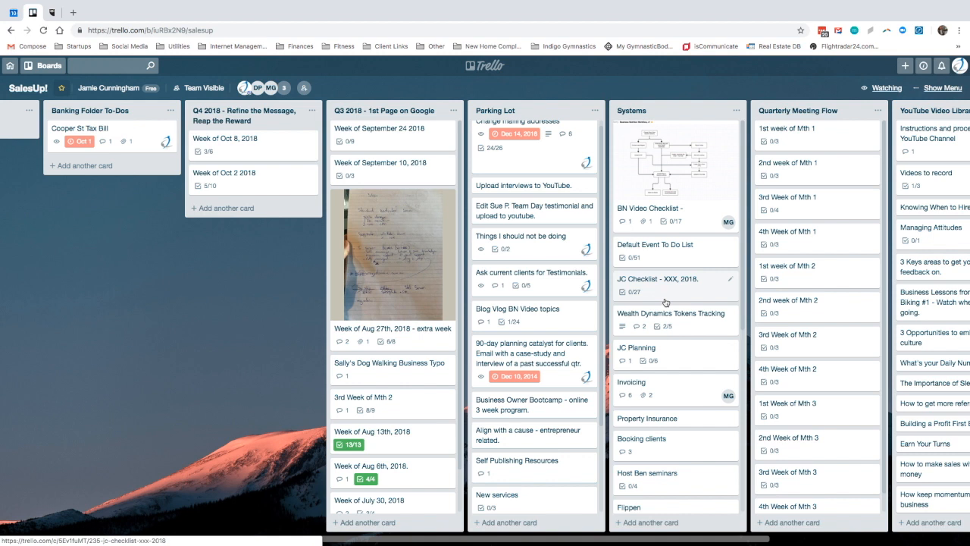
mouse_move(695, 268)
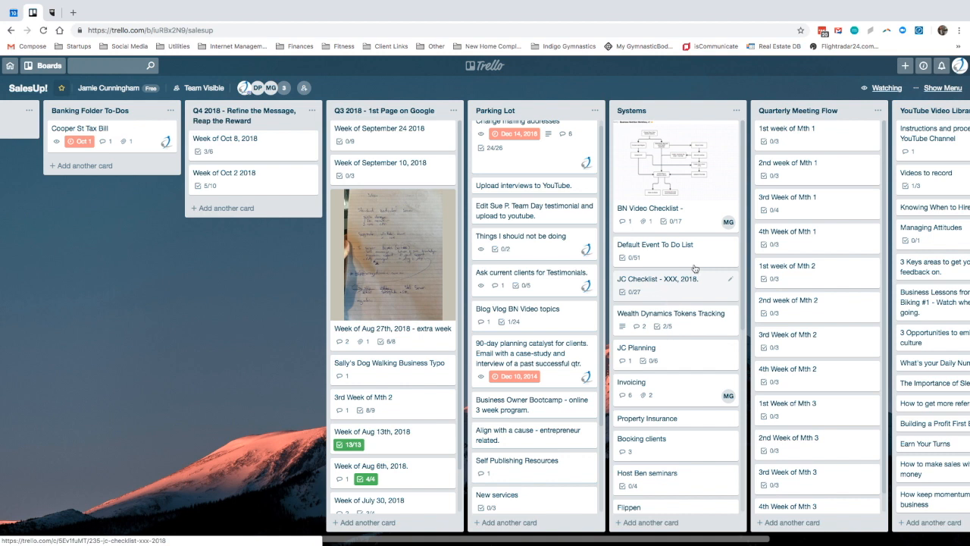
mouse_move(681, 293)
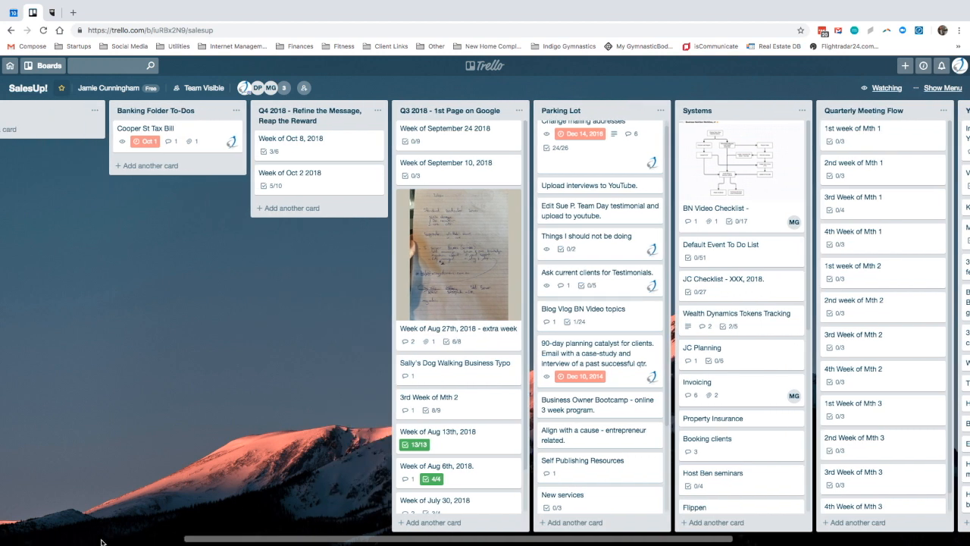
scroll(left, 3)
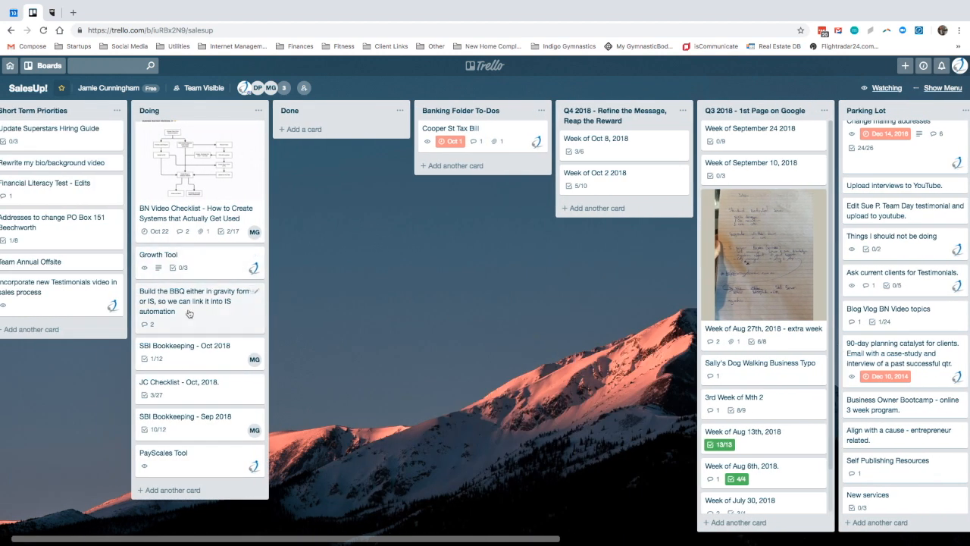
mouse_move(201, 396)
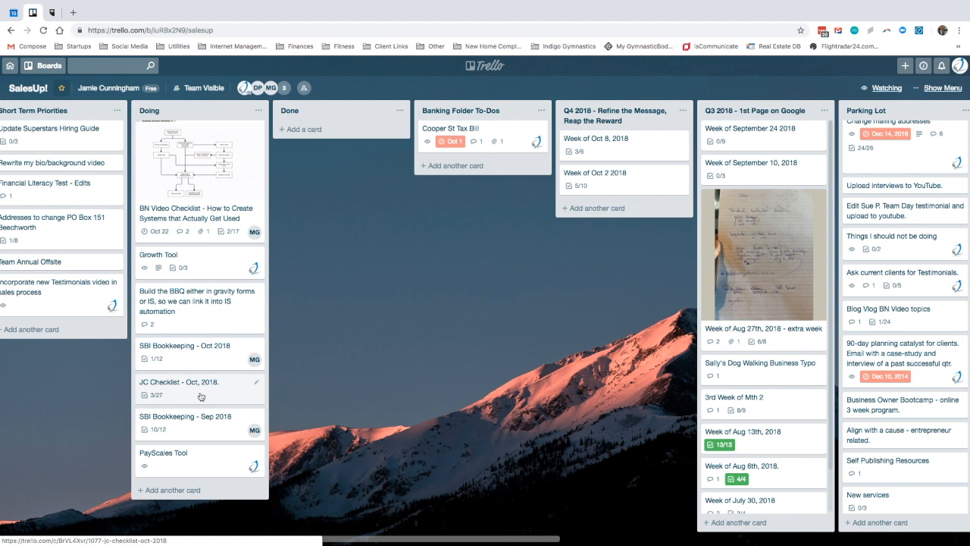
click(178, 381)
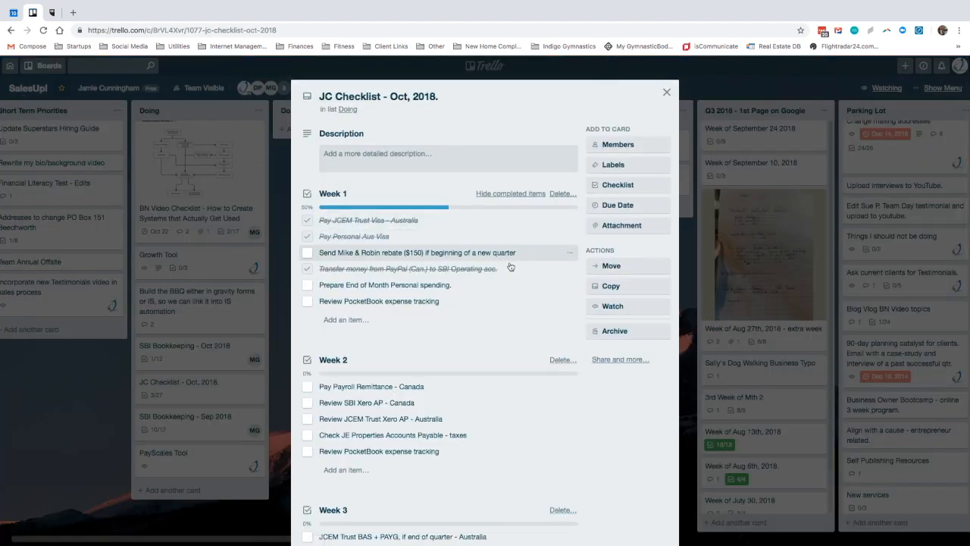
scroll(down, 3)
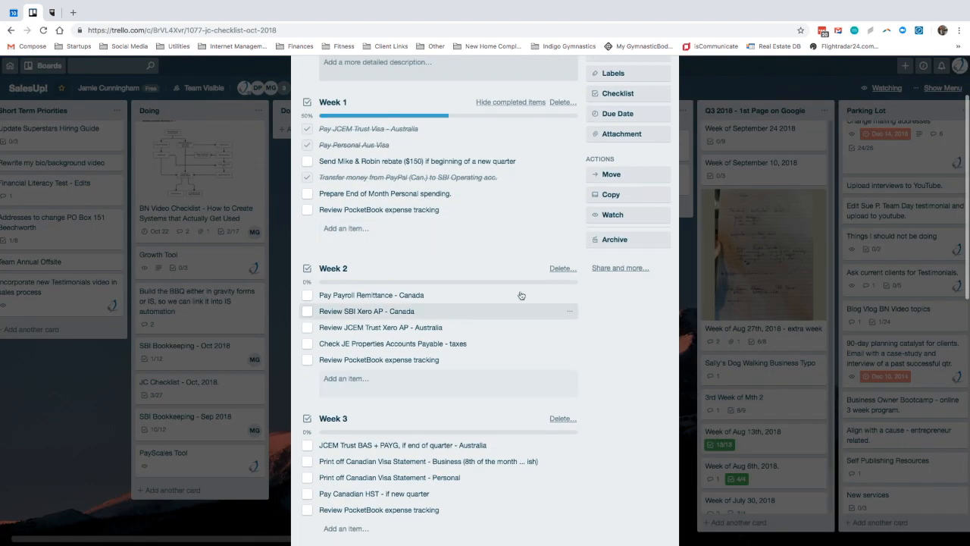
scroll(down, 3)
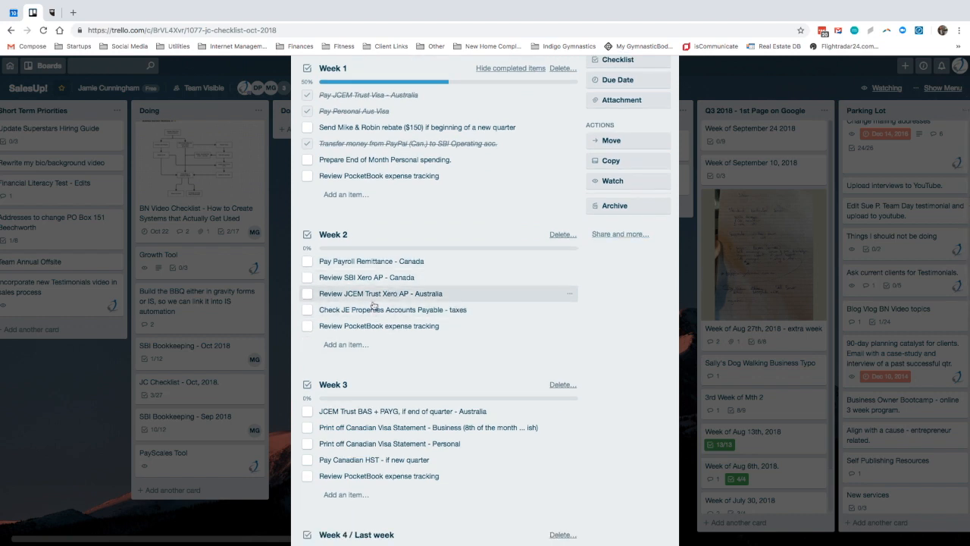
mouse_move(498, 388)
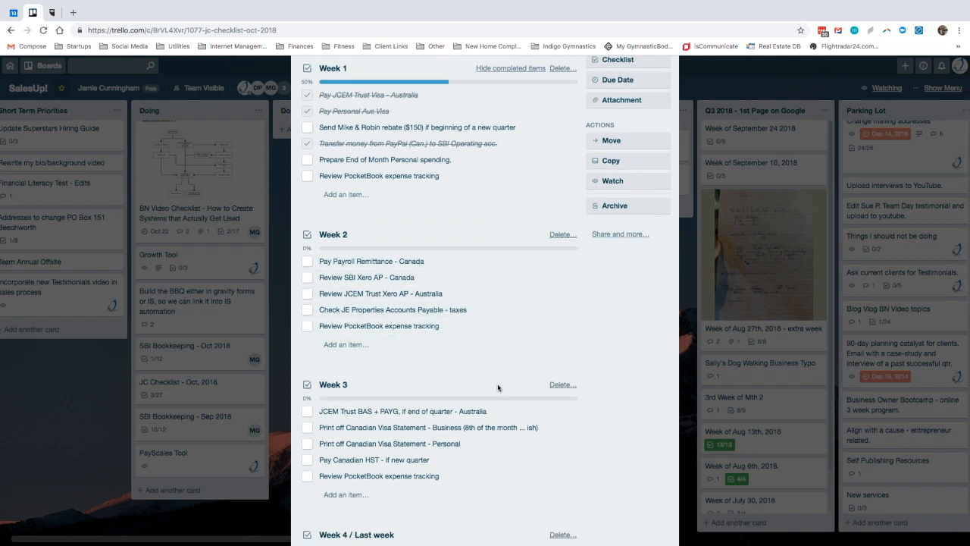
scroll(down, 3)
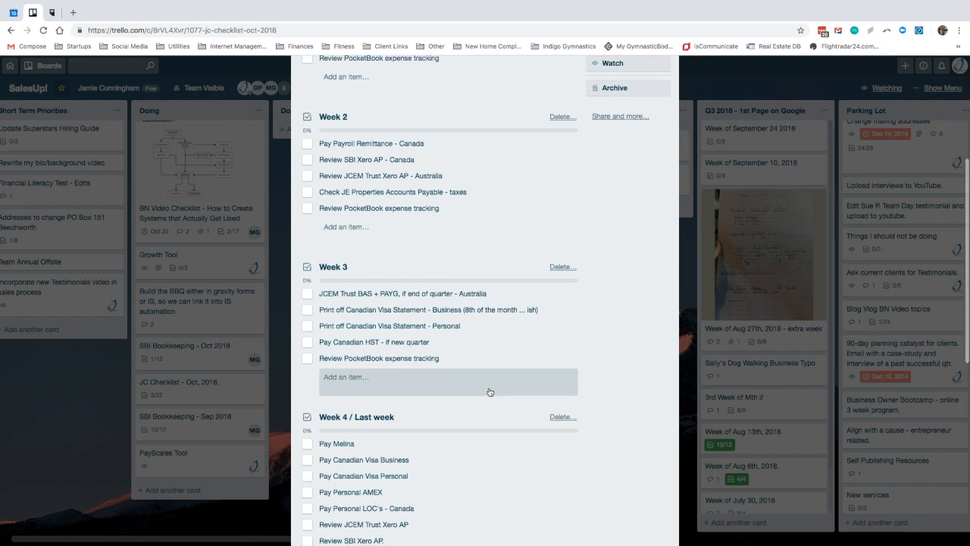
scroll(up, 3)
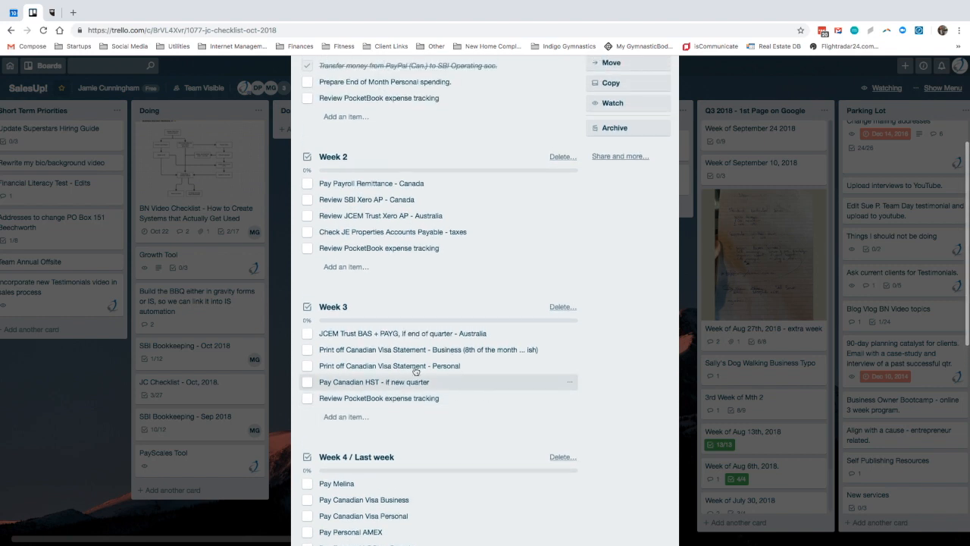
scroll(up, 3)
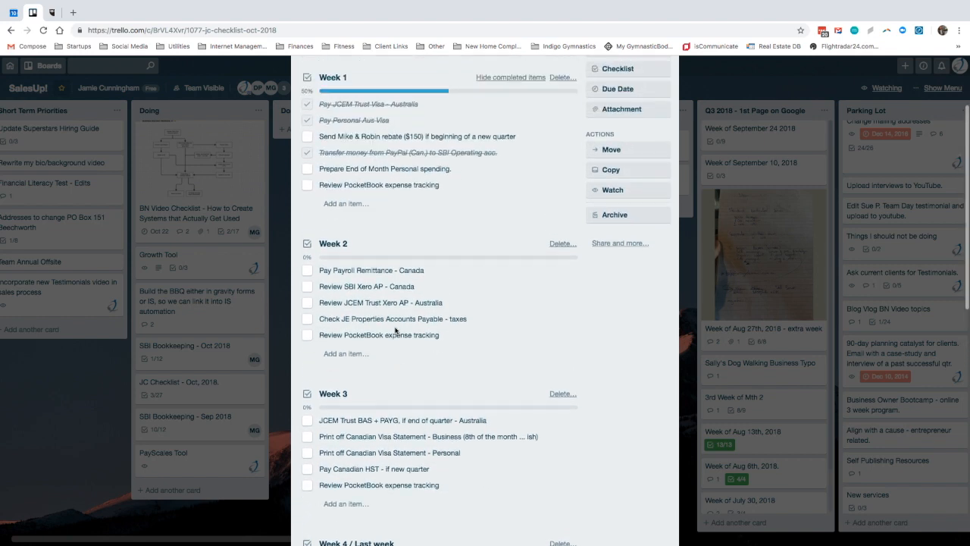
scroll(up, 3)
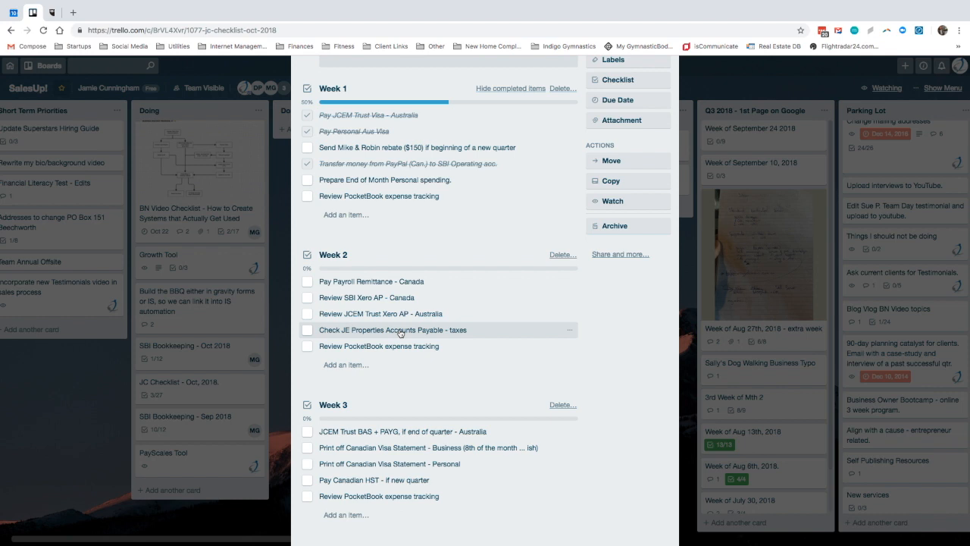
mouse_move(360, 238)
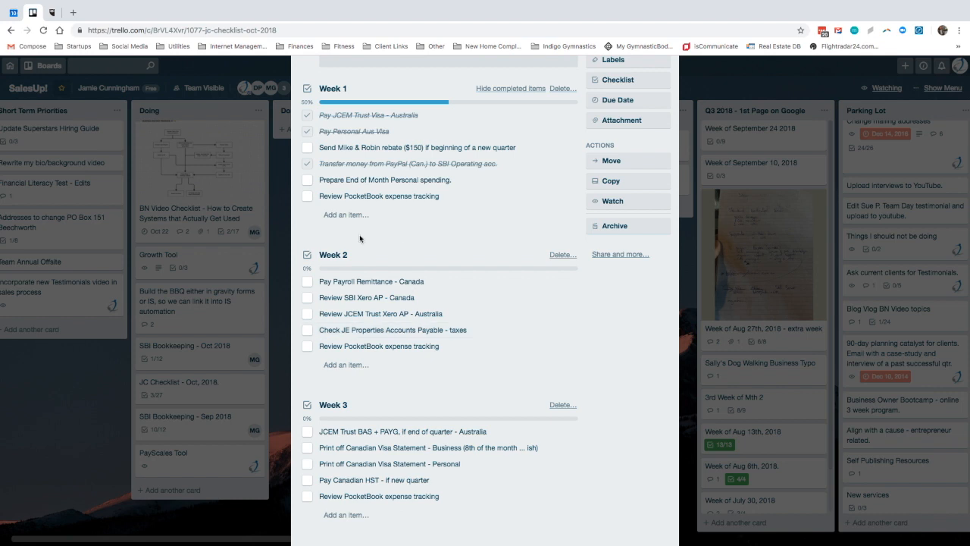
mouse_move(356, 123)
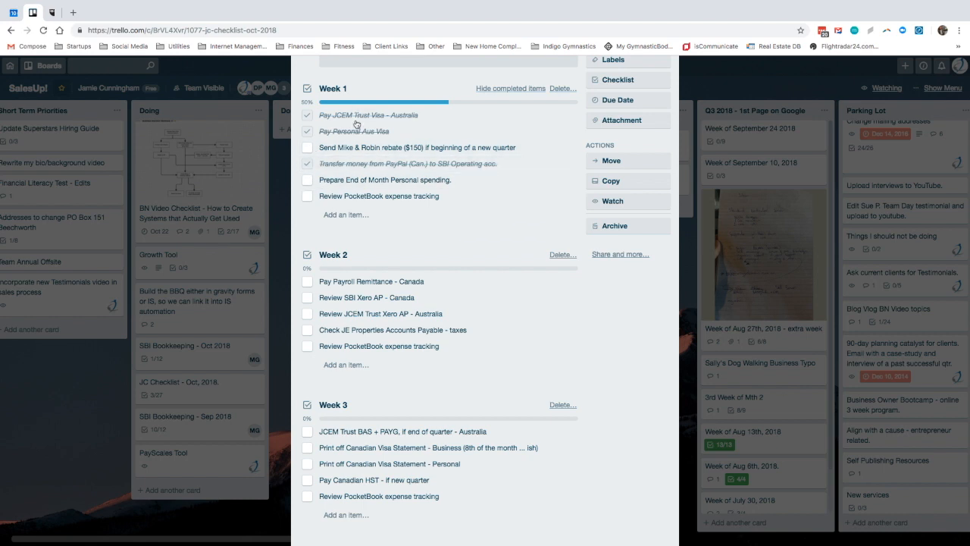
scroll(up, 3)
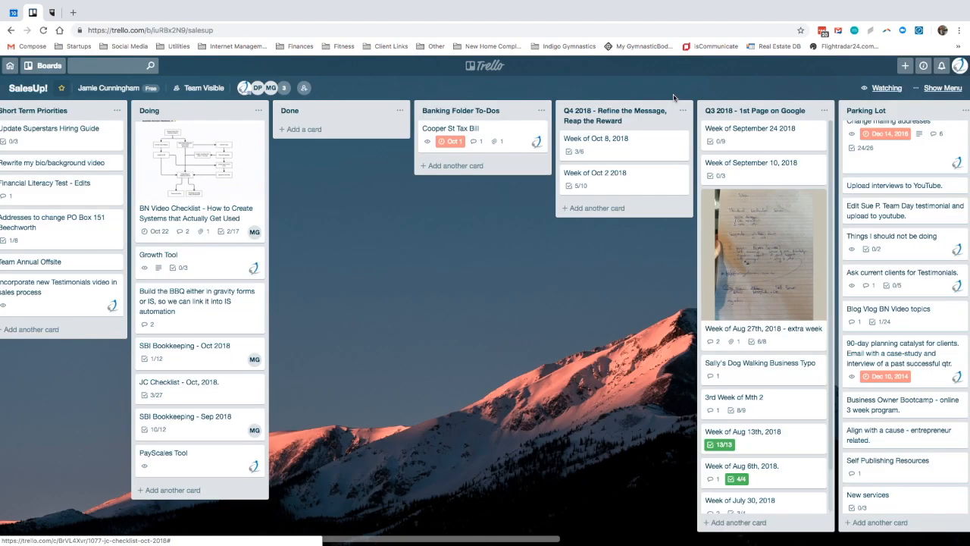
mouse_move(365, 443)
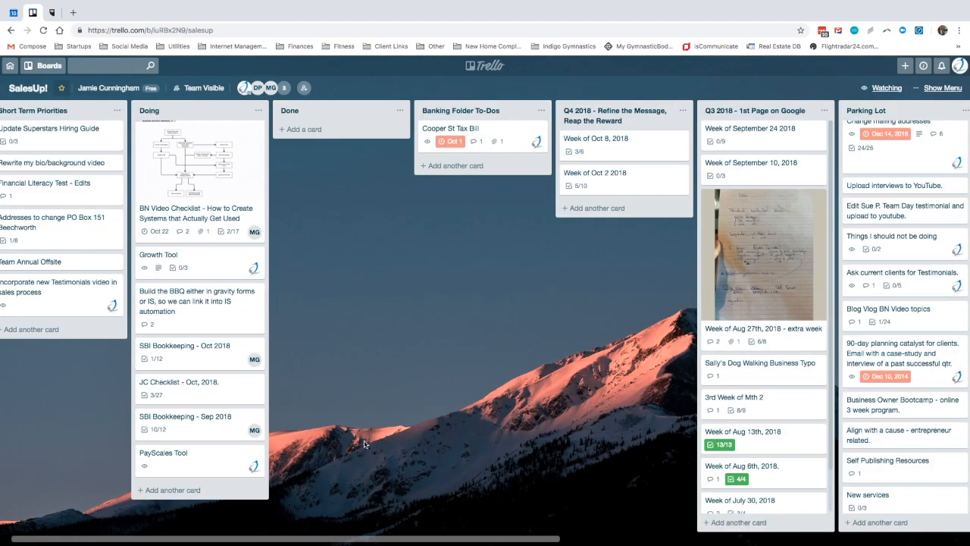
mouse_move(307, 346)
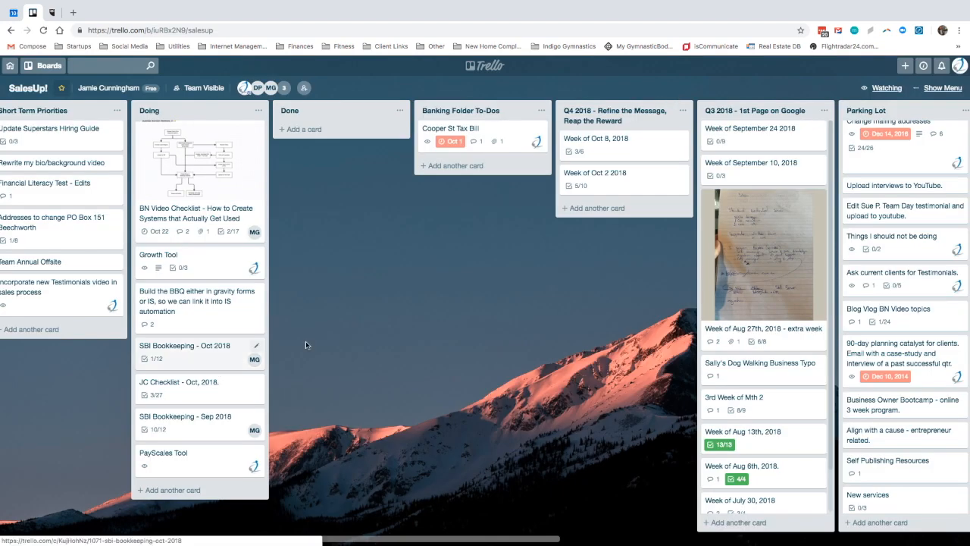